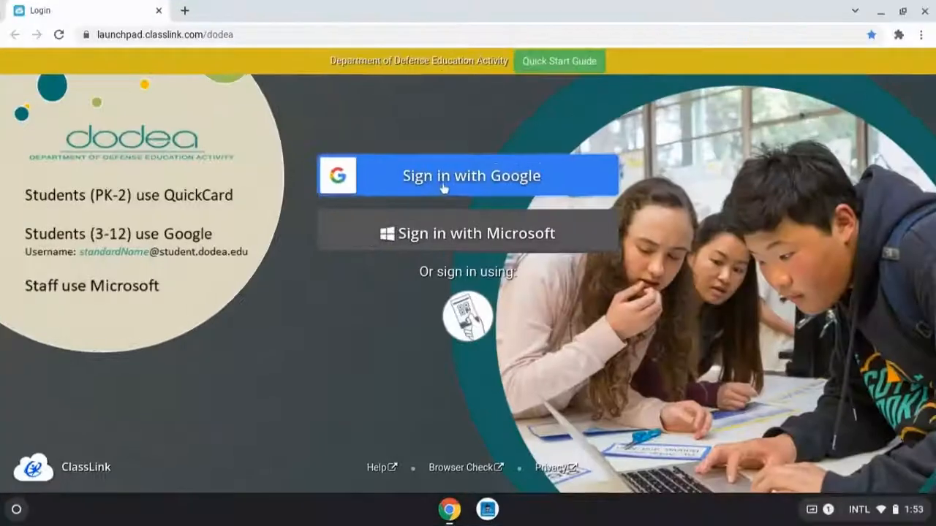
- Sign in to ClassLink with Google and open the EDU Rostered Apps folder
{"action": "left_click", "coordinate": [468, 176]}
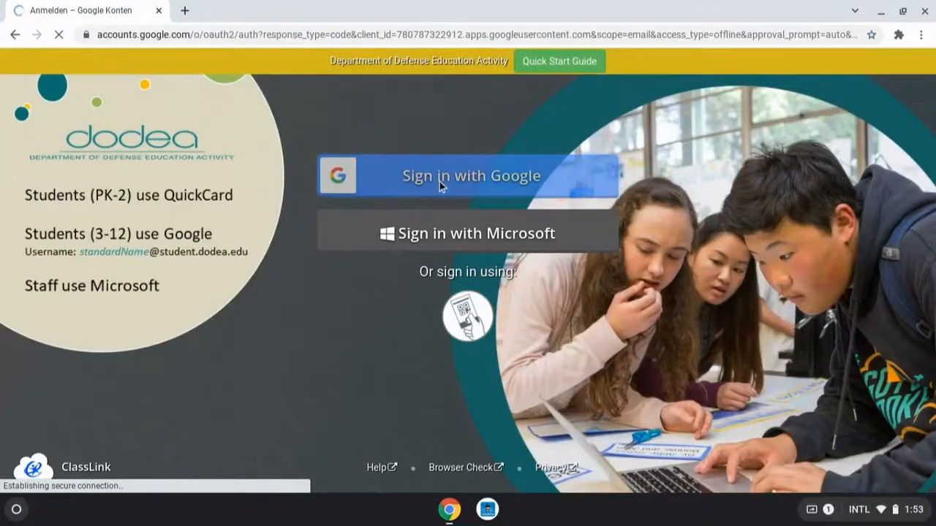
{"action": "left_click", "coordinate": [468, 176]}
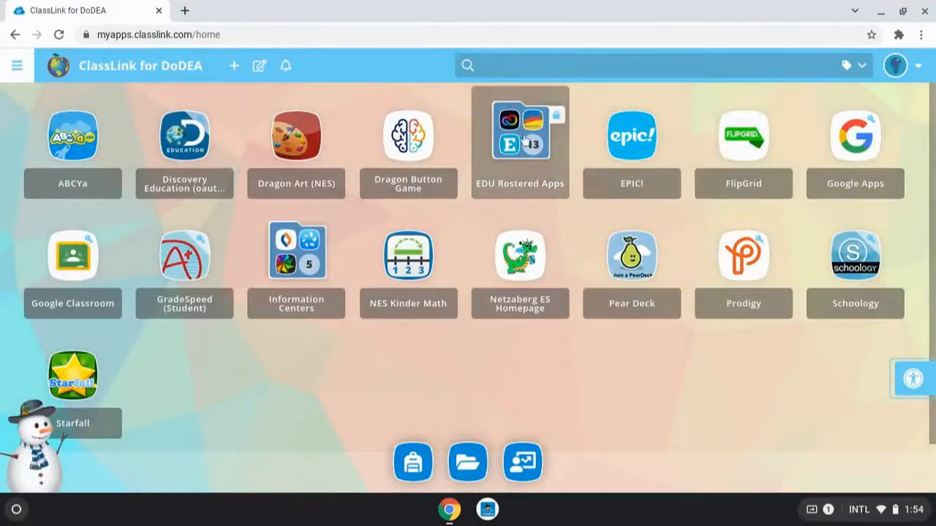
{"action": "left_click", "coordinate": [519, 134]}
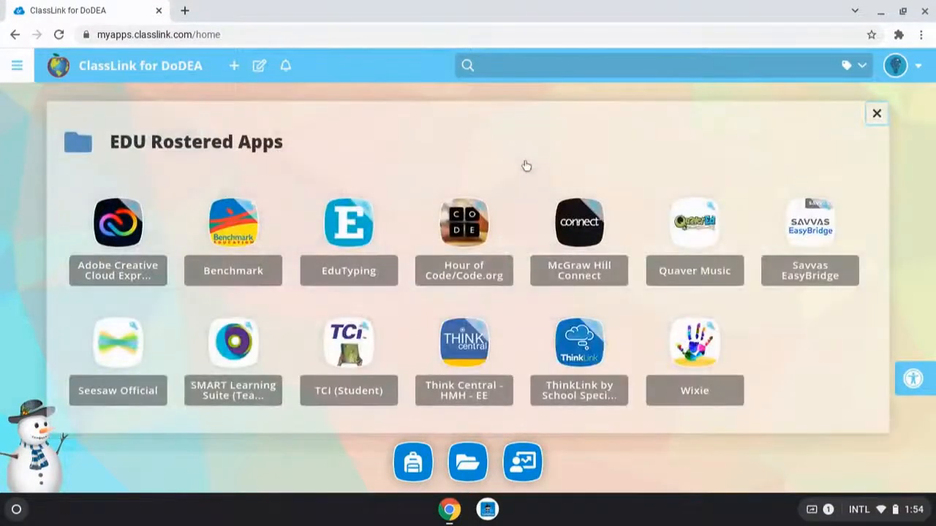
{"action": "mouse_move", "coordinate": [468, 143]}
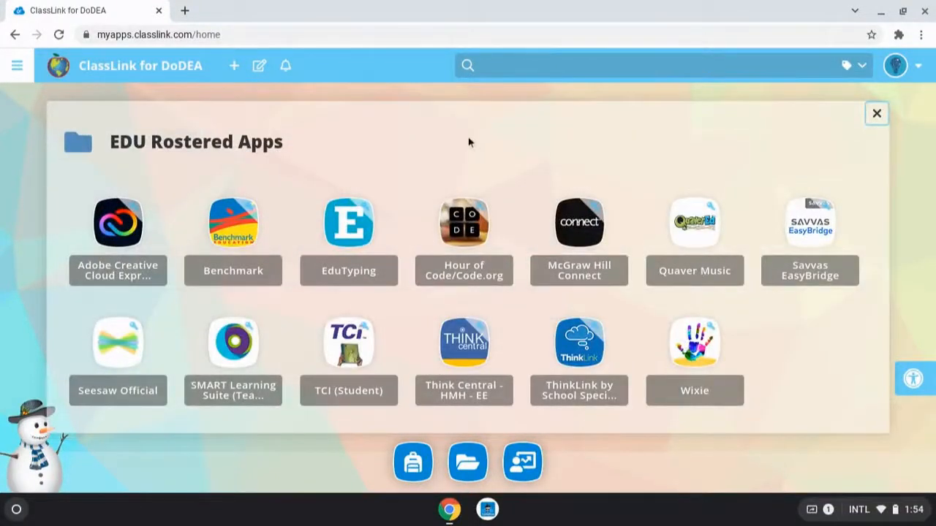
{"action": "mouse_move", "coordinate": [117, 222]}
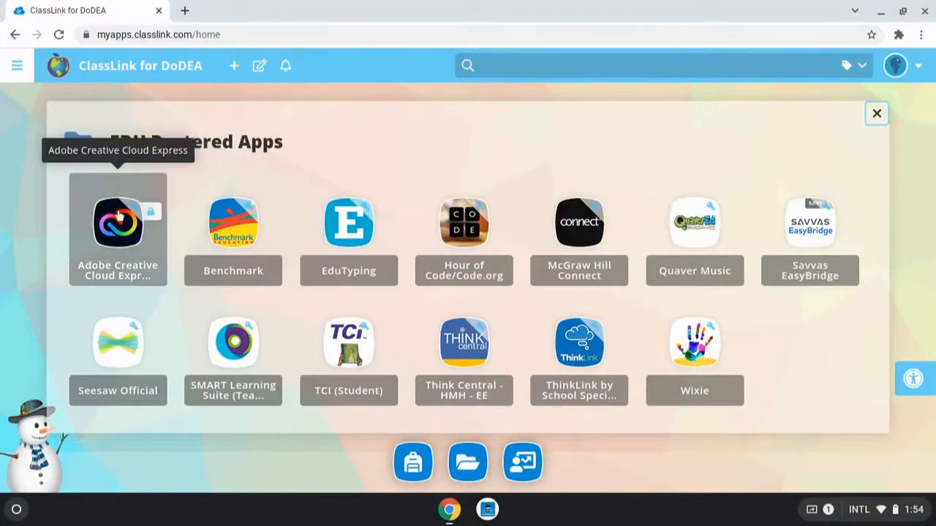
- Launch Adobe Creative Cloud Express from ClassLink, skip saving the login, and continue with Google
{"action": "left_click", "coordinate": [117, 223]}
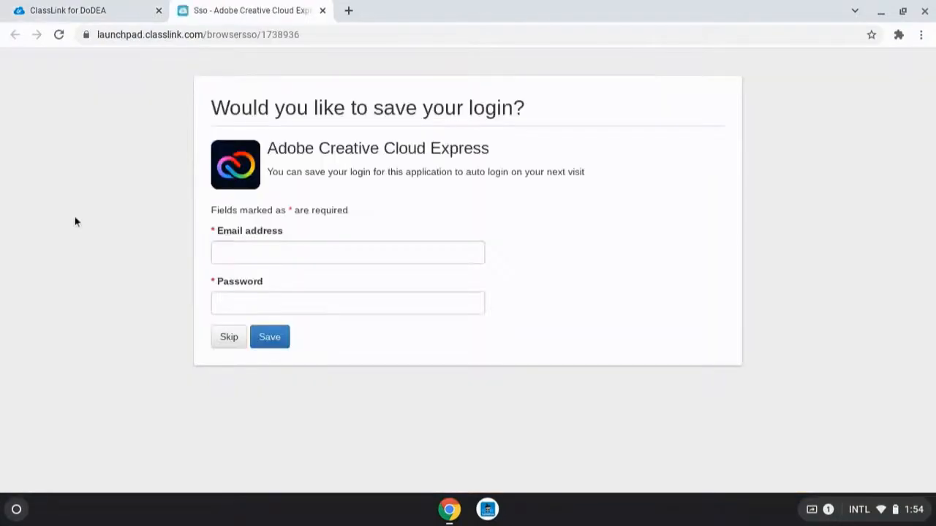
{"action": "mouse_move", "coordinate": [229, 336]}
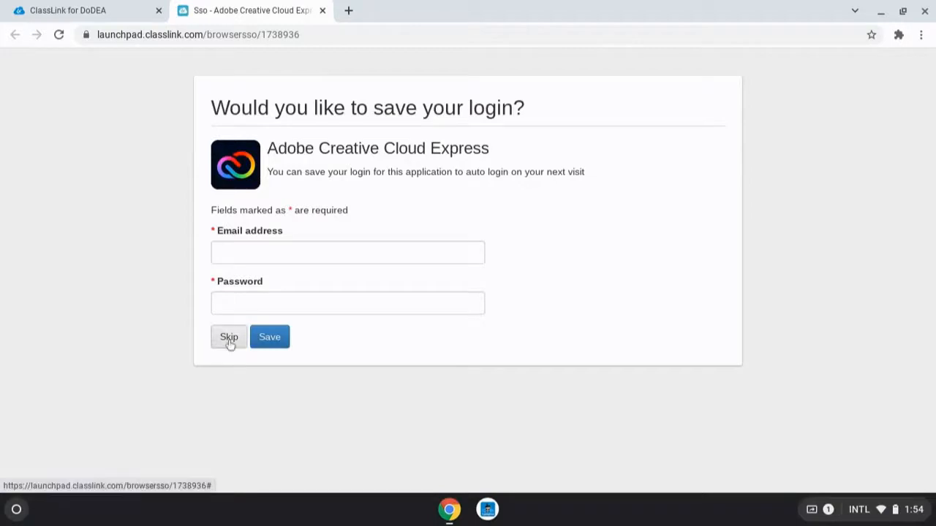
{"action": "left_click", "coordinate": [229, 336]}
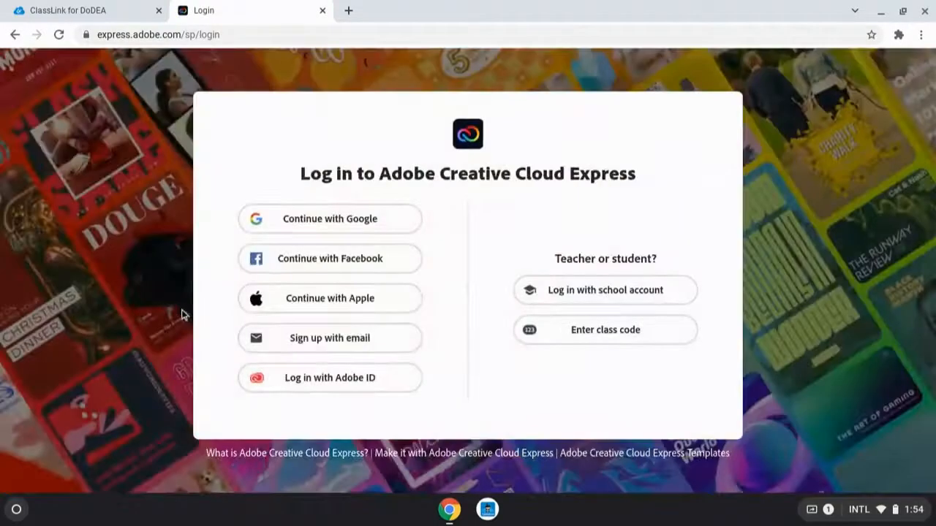
{"action": "mouse_move", "coordinate": [699, 236]}
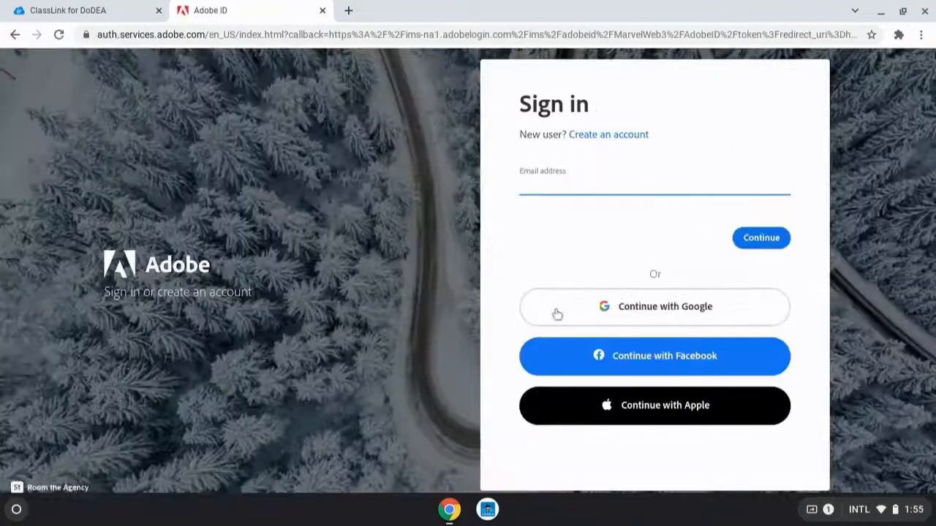
{"action": "mouse_move", "coordinate": [743, 316]}
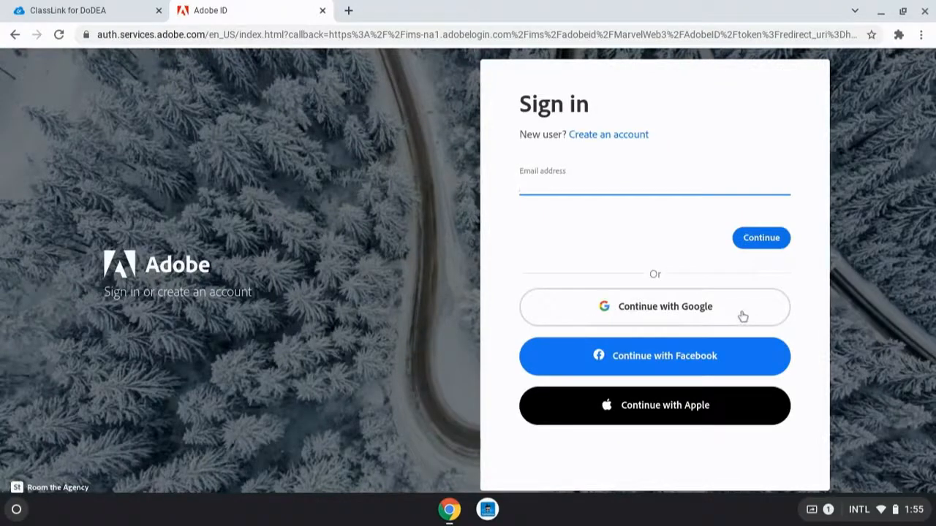
{"action": "left_click", "coordinate": [655, 307]}
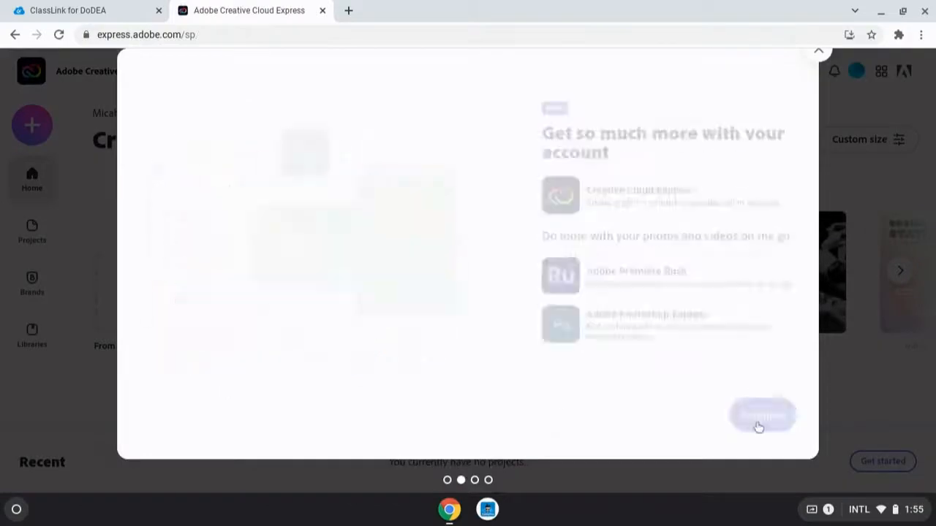
- Dismiss the welcome tour and start a new video from scratch, skipping the story idea and template
{"action": "left_click", "coordinate": [762, 415]}
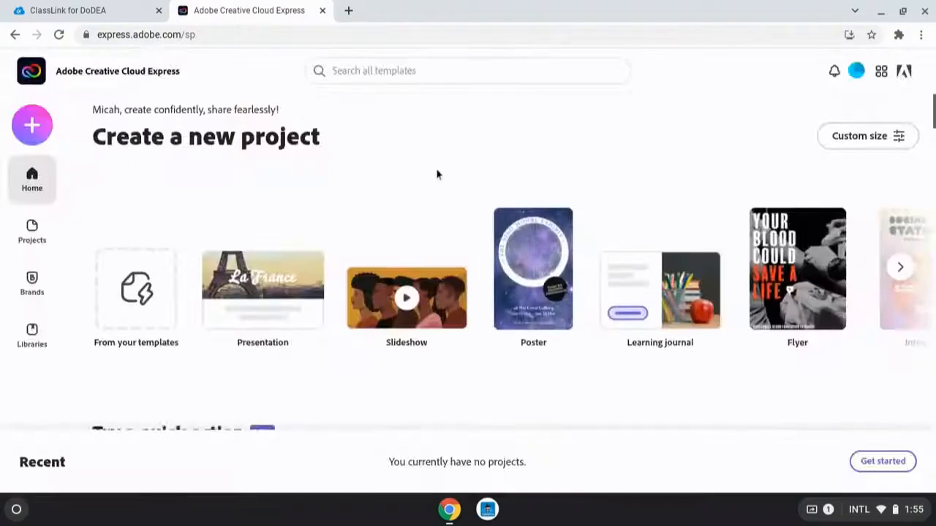
{"action": "scroll", "scroll_direction": "down", "scroll_amount": 3}
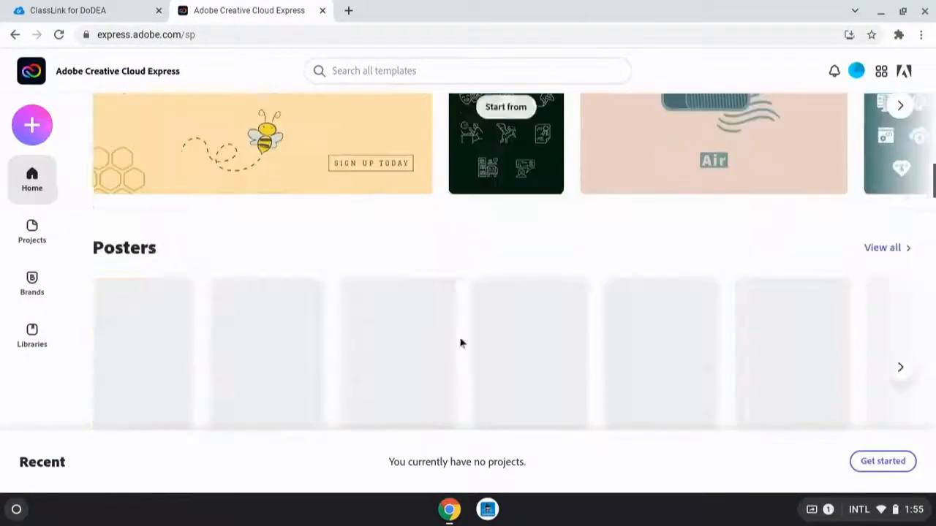
{"action": "scroll", "scroll_direction": "up", "scroll_amount": 3}
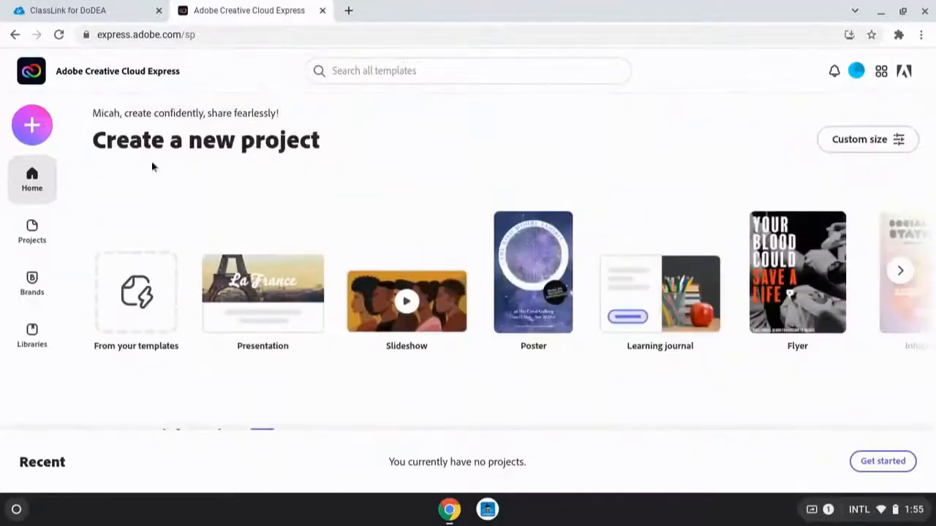
{"action": "left_click", "coordinate": [33, 126]}
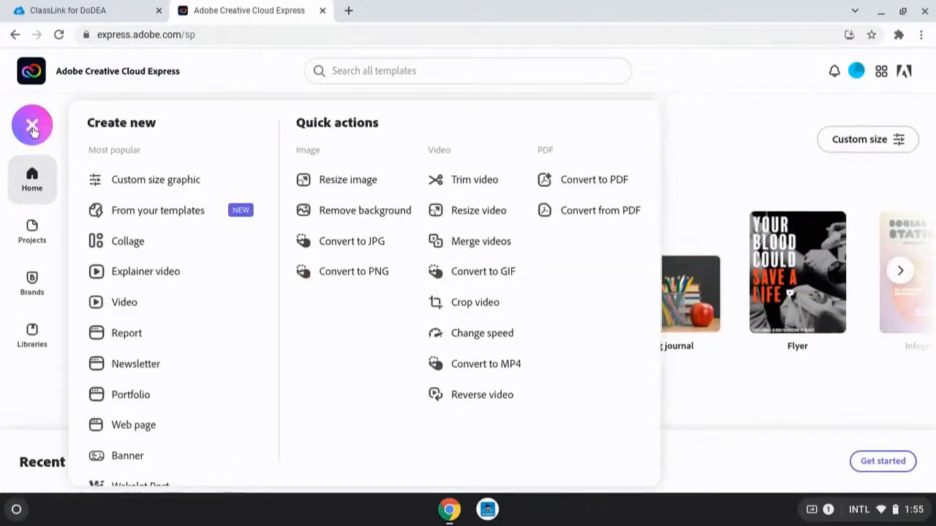
{"action": "left_click", "coordinate": [123, 301]}
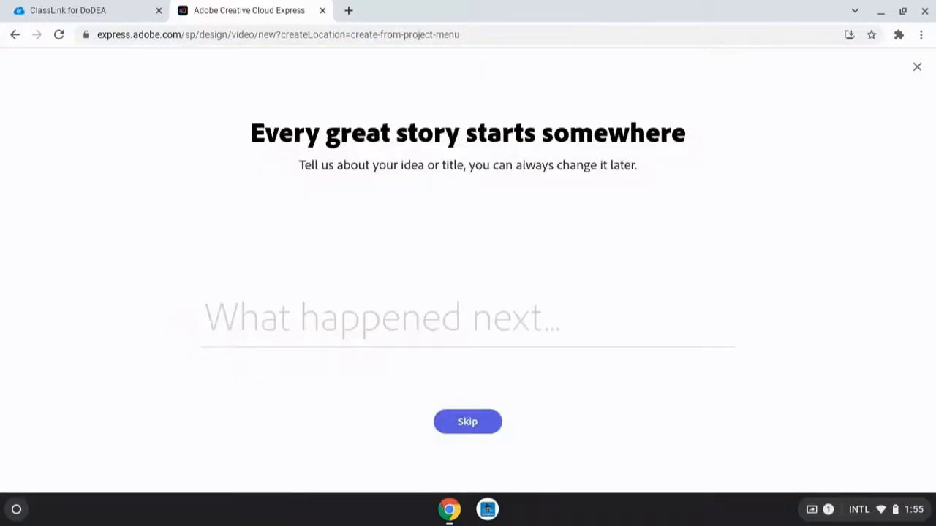
{"action": "left_click", "coordinate": [468, 422]}
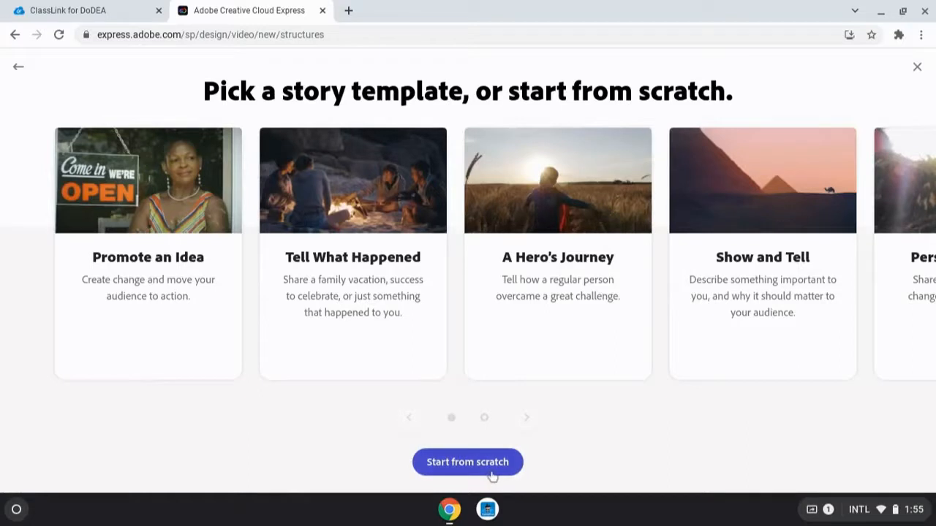
{"action": "left_click", "coordinate": [468, 462]}
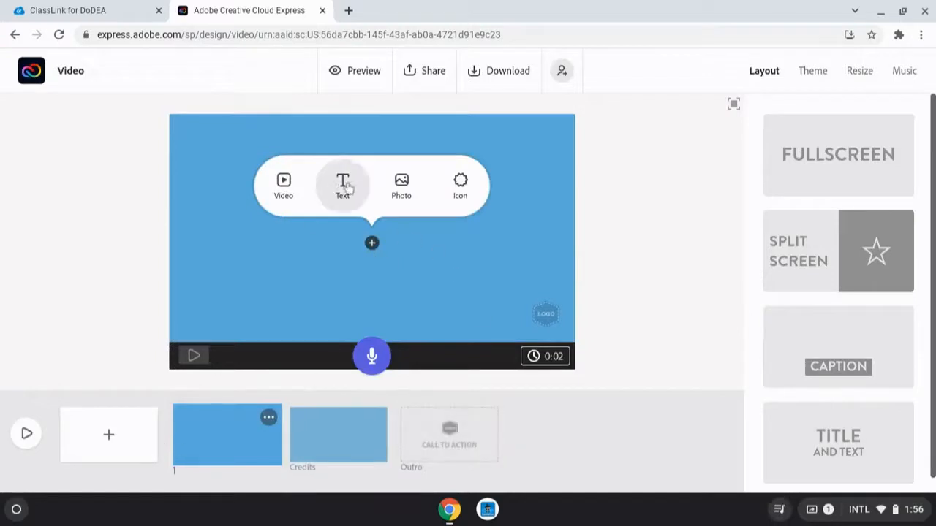
- Add a text block titled 'Amazing Video' to the first slide and dismiss the text tip
{"action": "left_click", "coordinate": [343, 184]}
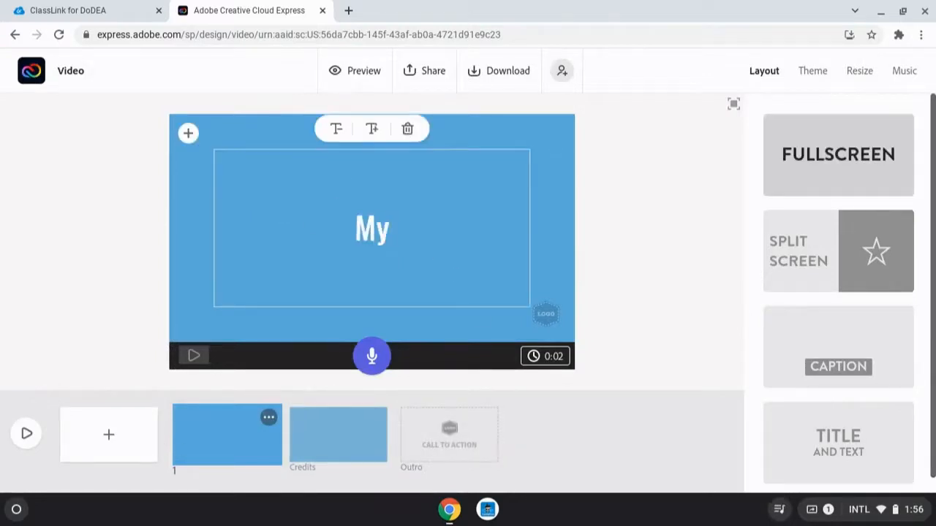
{"action": "type", "text": "Amazing Video"}
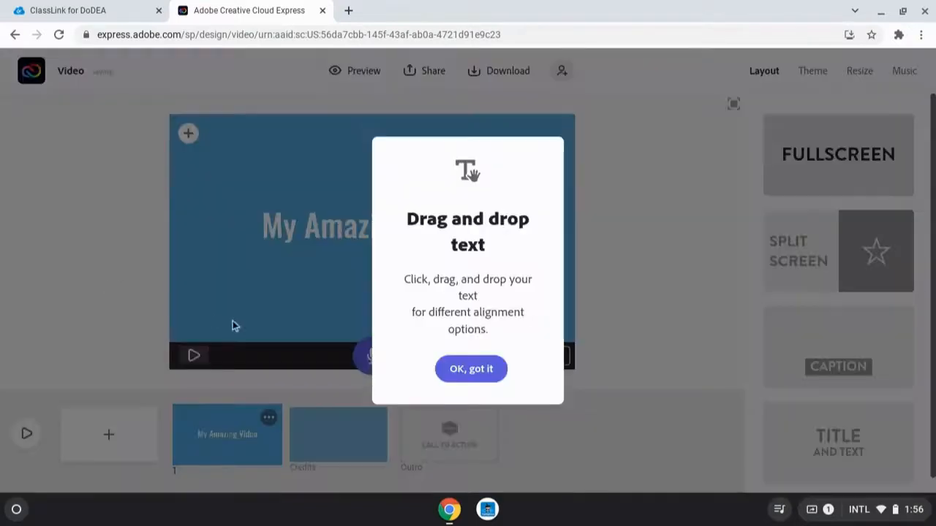
{"action": "left_click", "coordinate": [470, 368]}
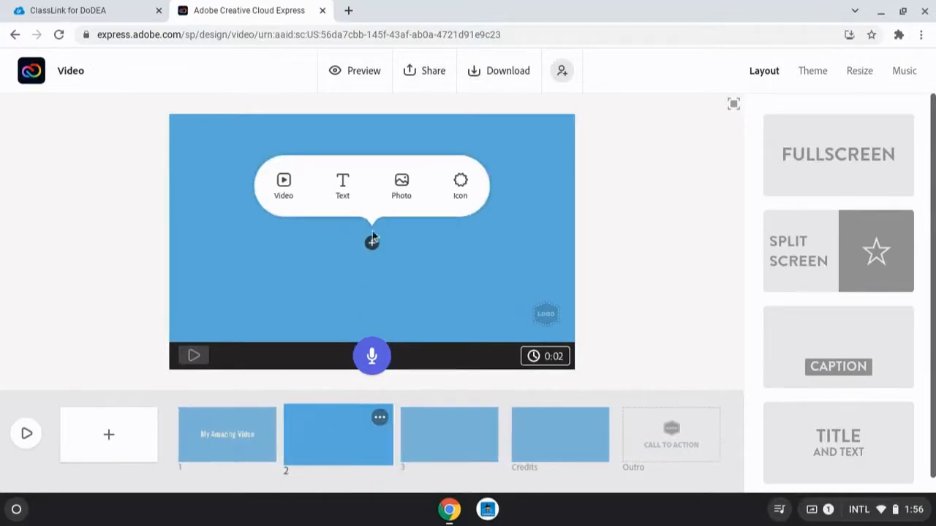
- Fill slide 2 with a free stock photo found by searching 'video', then move to slide 3
{"action": "left_click", "coordinate": [401, 183]}
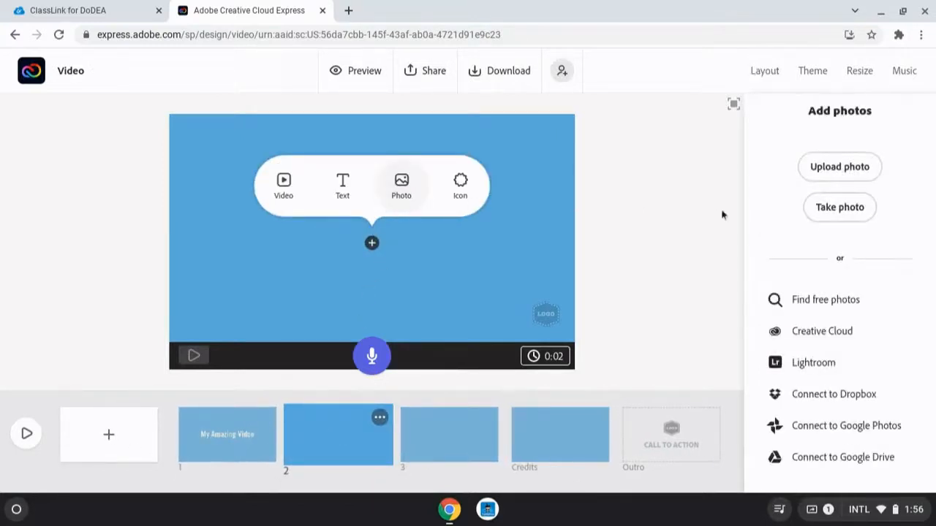
{"action": "left_click", "coordinate": [825, 298]}
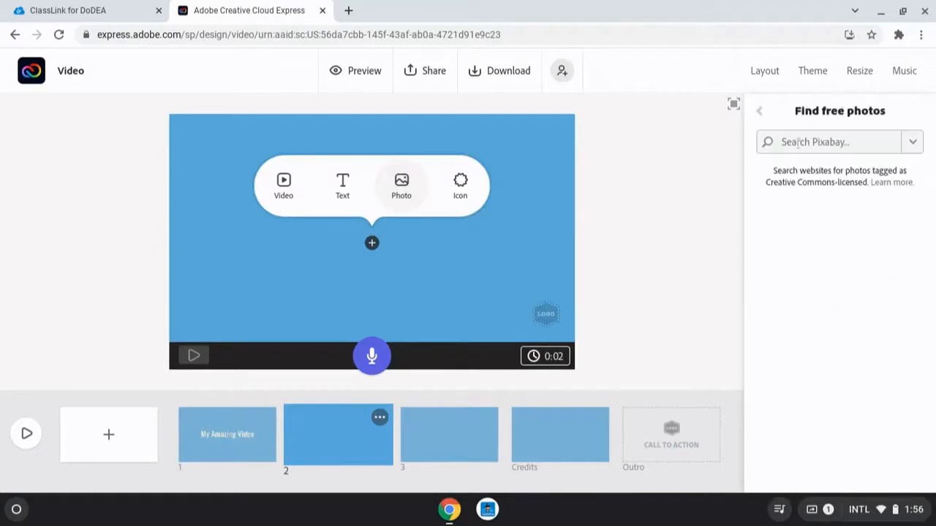
{"action": "type", "text": "video"}
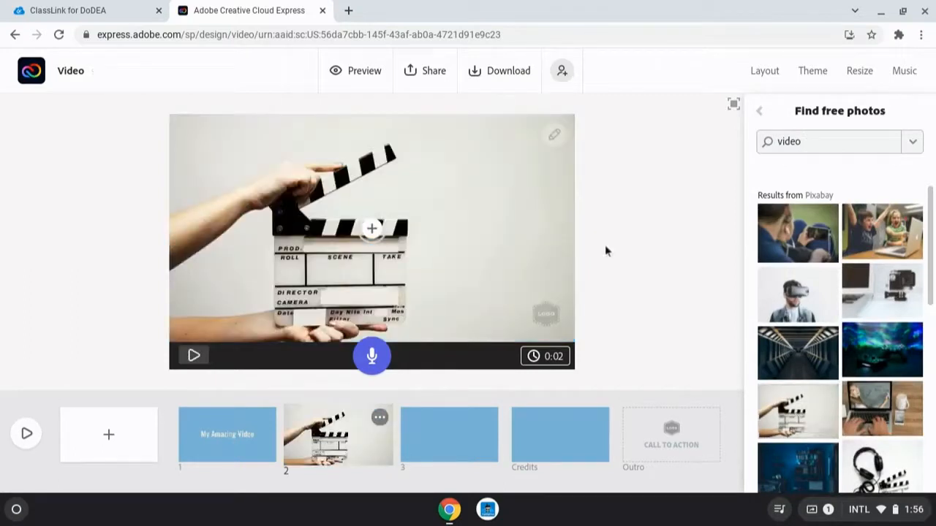
{"action": "left_click", "coordinate": [449, 434]}
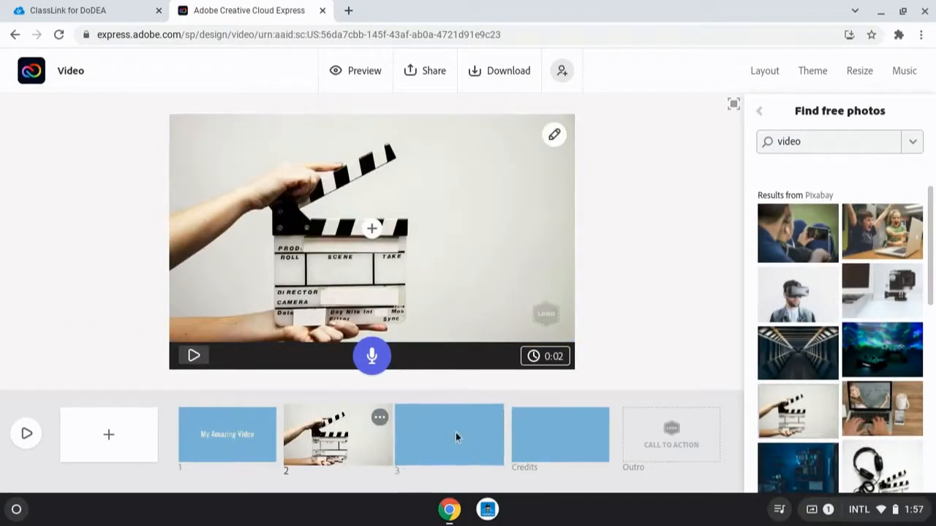
{"action": "left_click", "coordinate": [371, 228]}
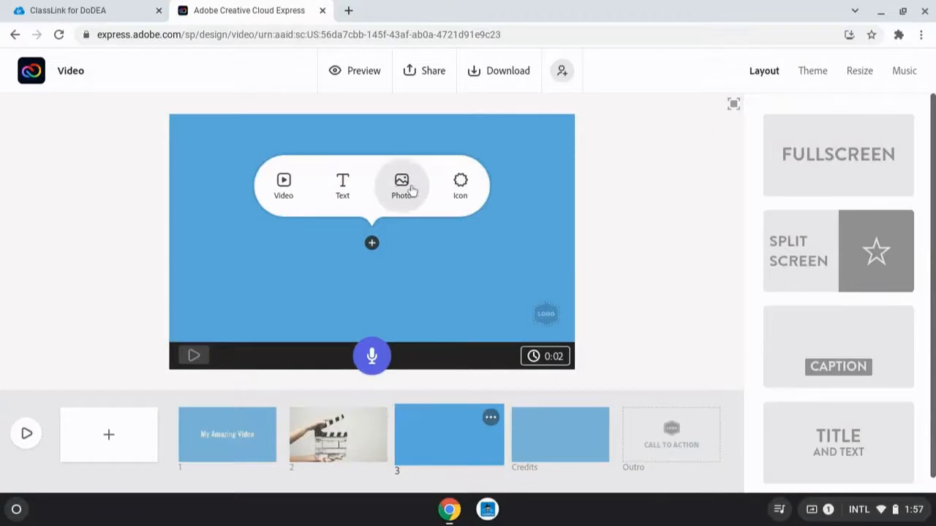
{"action": "left_click", "coordinate": [460, 187]}
{"action": "type", "text": "video"}
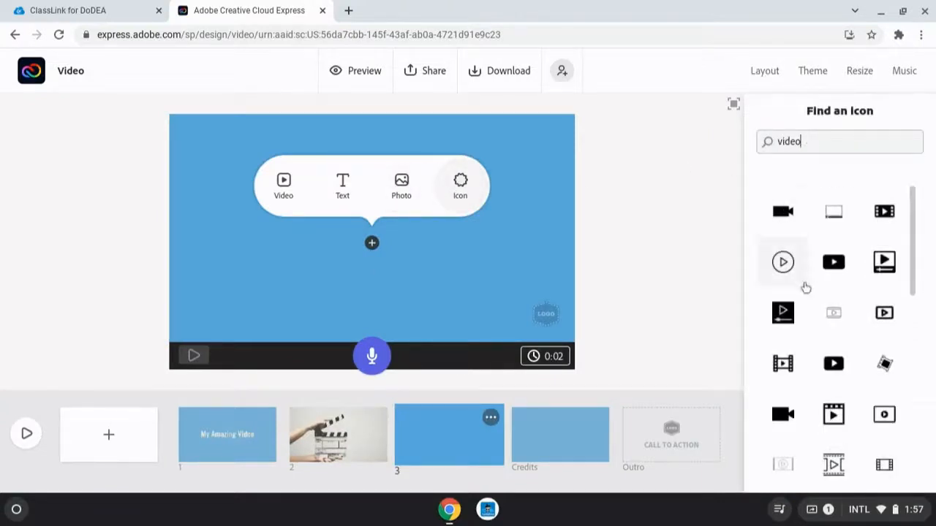
{"action": "left_click", "coordinate": [782, 313]}
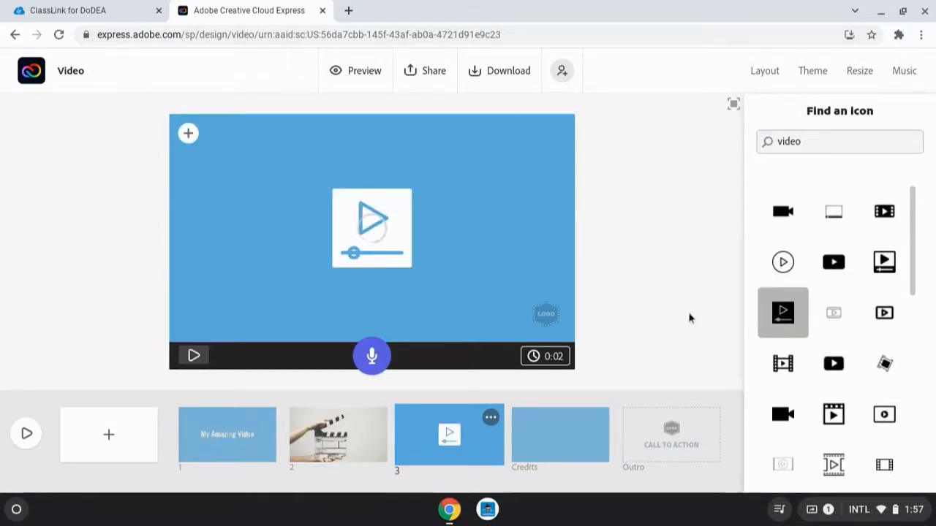
{"action": "left_click", "coordinate": [763, 70]}
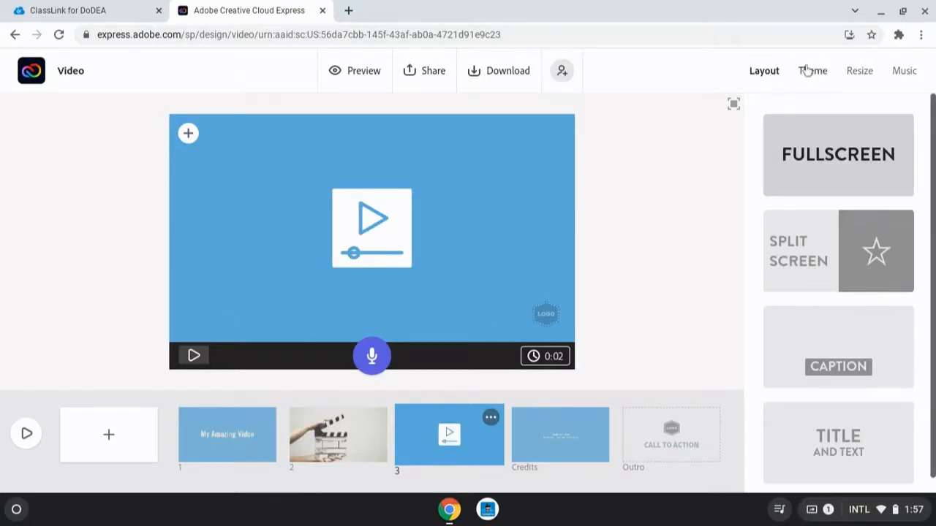
{"action": "left_click", "coordinate": [812, 70]}
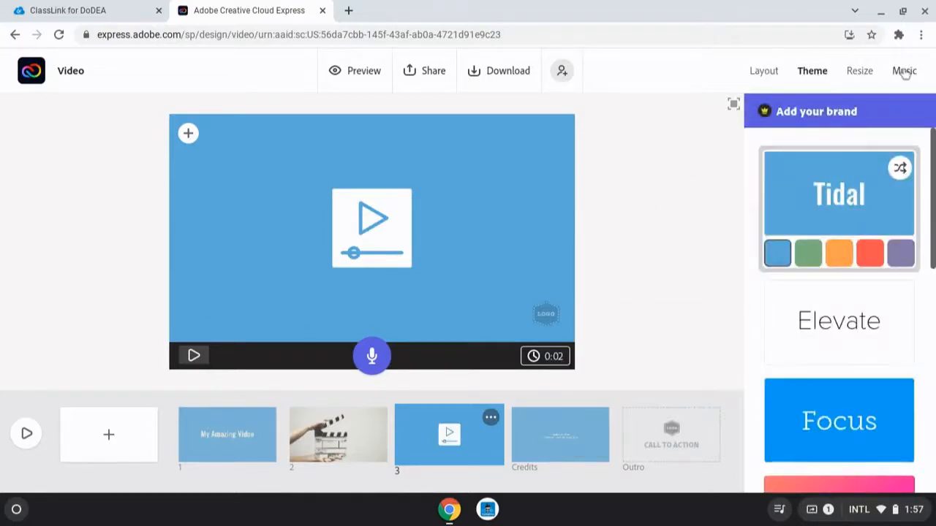
{"action": "left_click", "coordinate": [860, 70]}
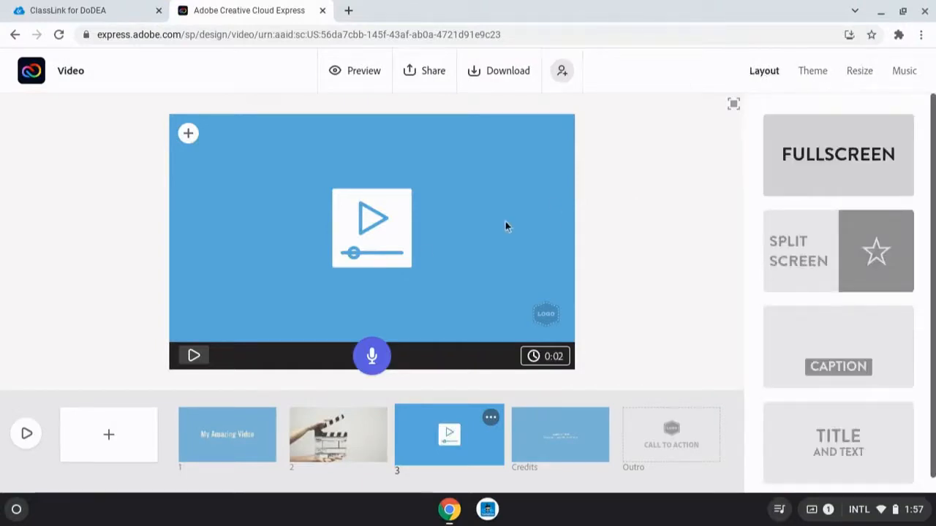
{"action": "mouse_move", "coordinate": [841, 251]}
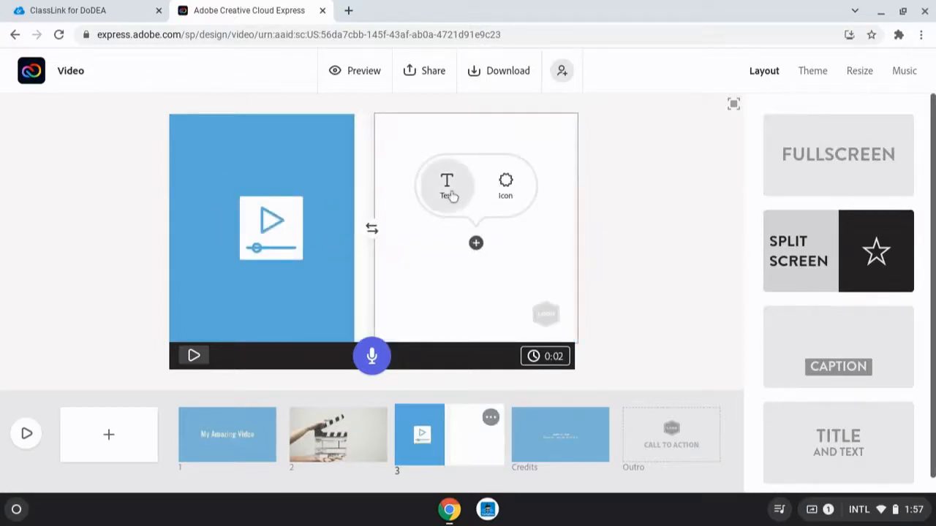
- Add text to slide 3's right half, duplicate the slide, and swap halves on the copy for editing
{"action": "left_click", "coordinate": [448, 187]}
{"action": "type", "text": "I can share my knowledge and my creativity!"}
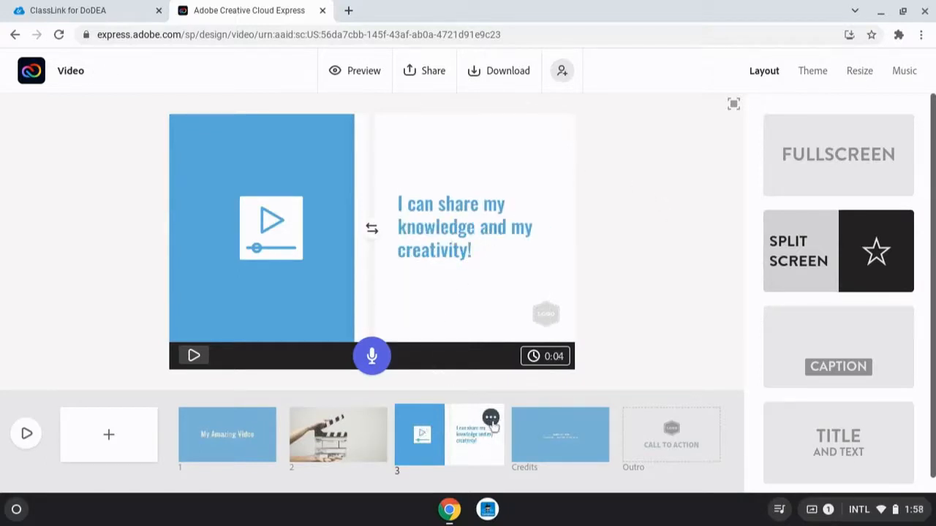
{"action": "left_click", "coordinate": [491, 417]}
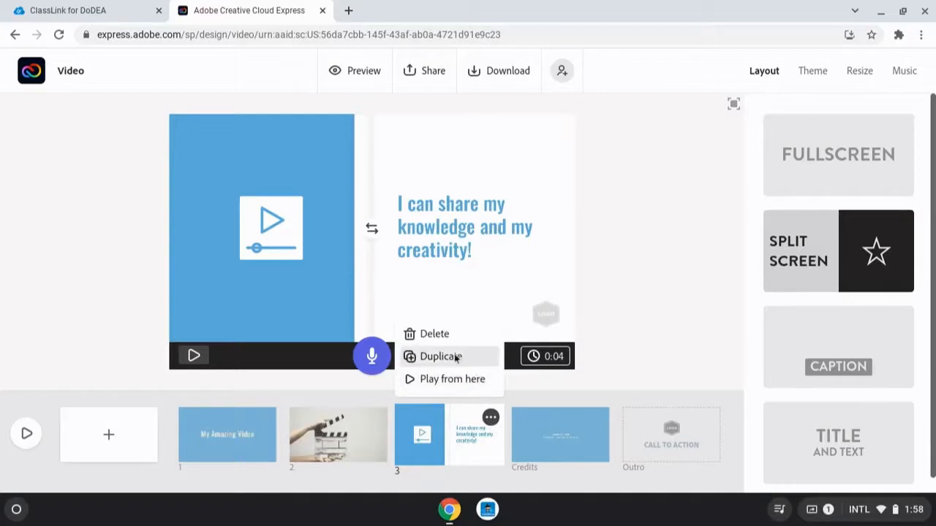
{"action": "left_click", "coordinate": [441, 357]}
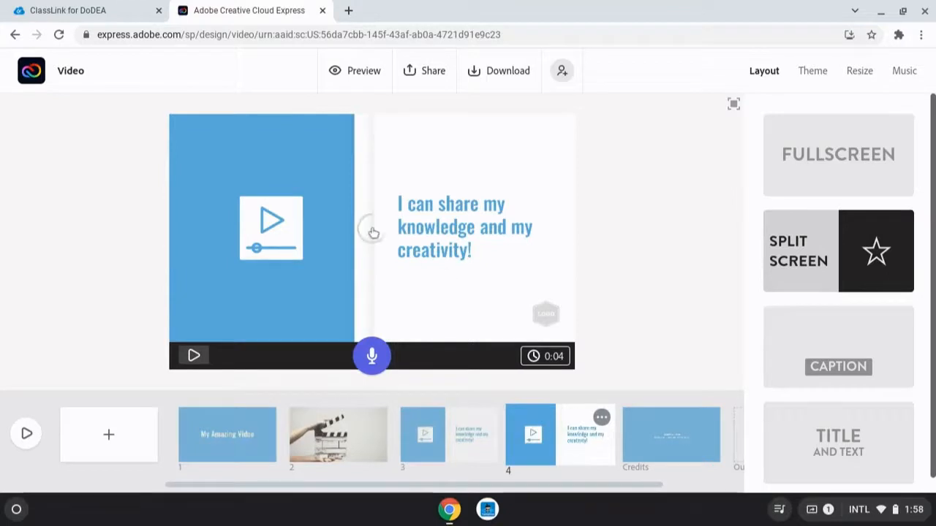
{"action": "left_click", "coordinate": [371, 228]}
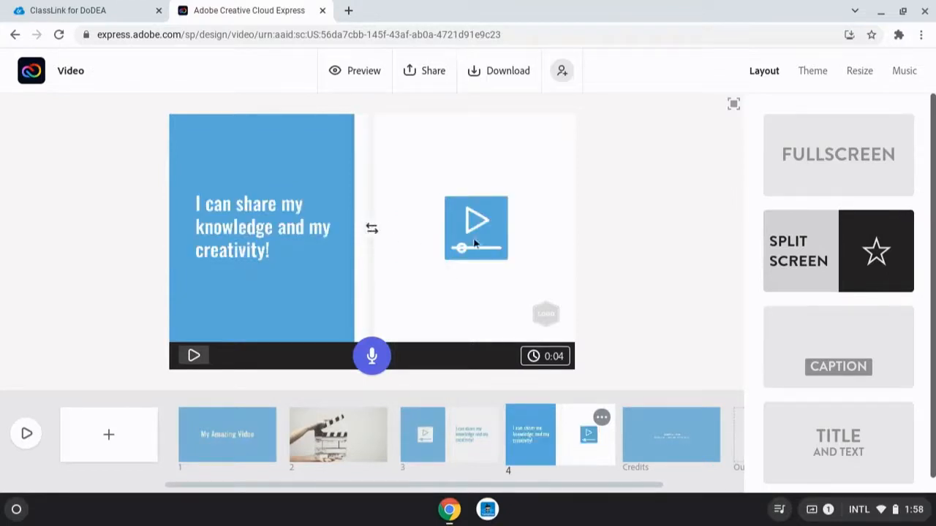
{"action": "left_click", "coordinate": [262, 226]}
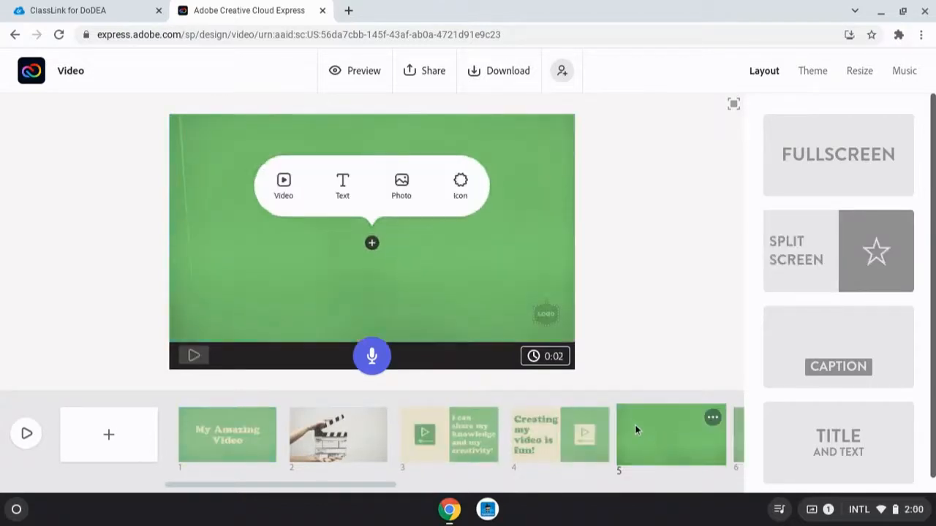
{"action": "mouse_move", "coordinate": [283, 186]}
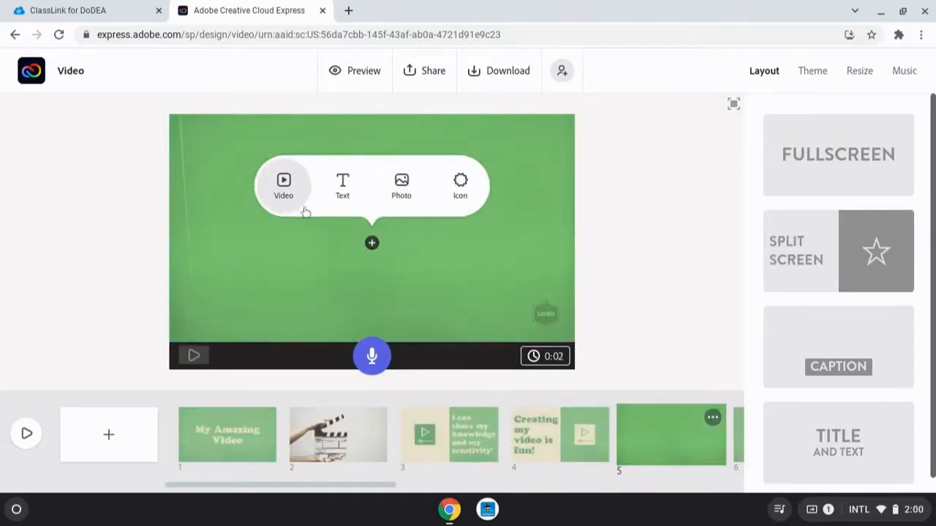
{"action": "mouse_move", "coordinate": [400, 185]}
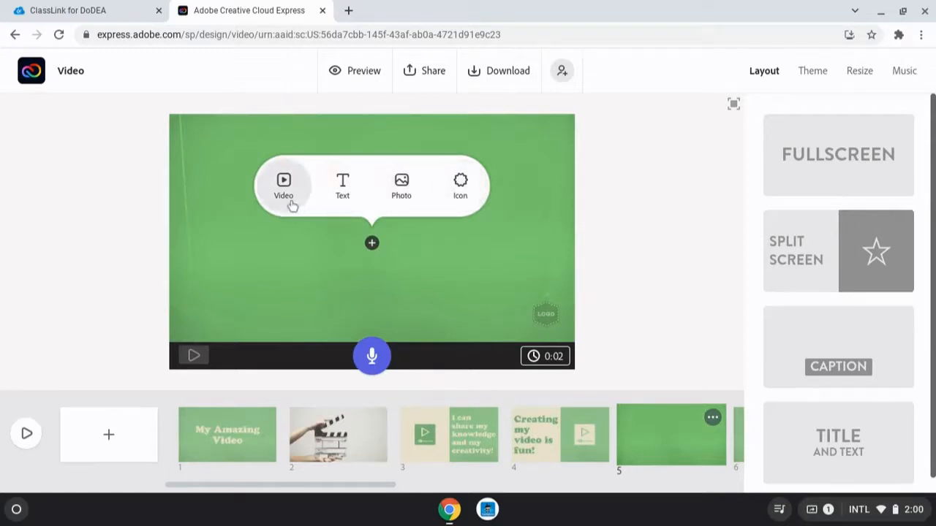
- Start adding a video clip to slide 5, then close the file picker without choosing one
{"action": "left_click", "coordinate": [283, 184]}
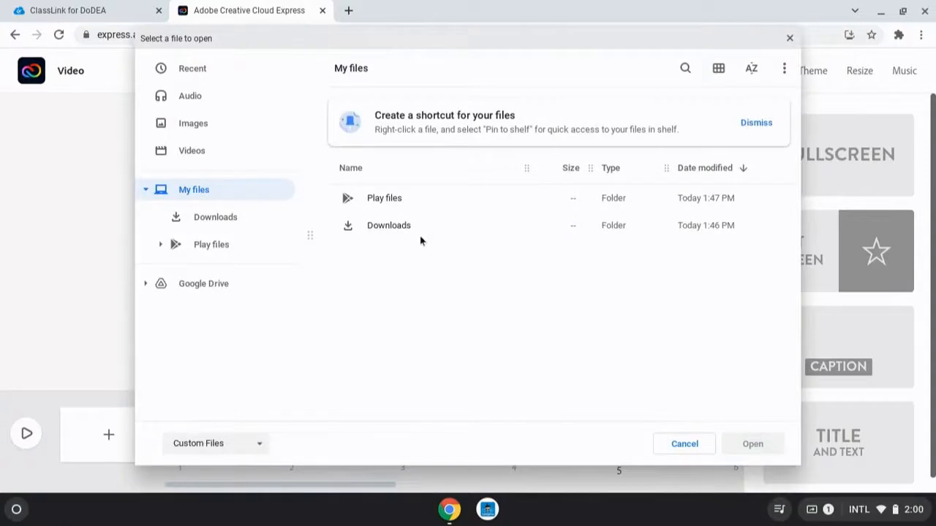
{"action": "mouse_move", "coordinate": [781, 57]}
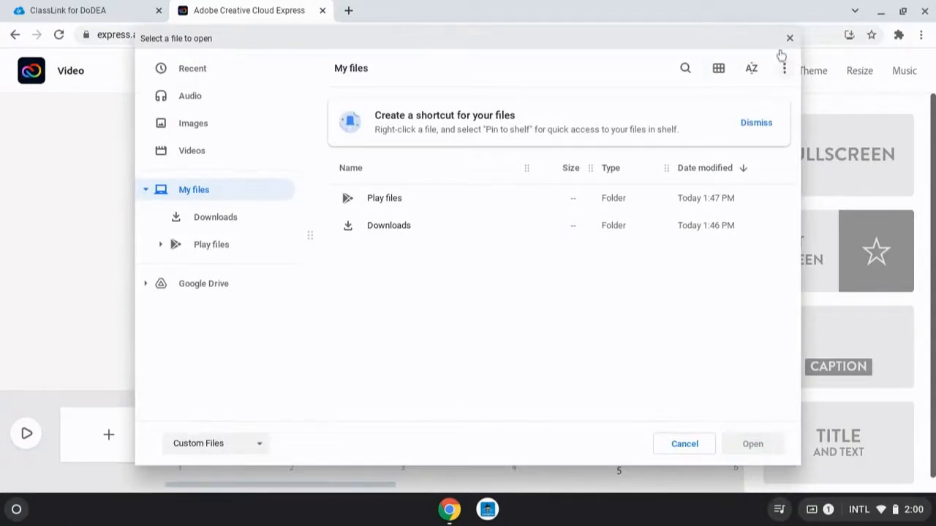
{"action": "left_click", "coordinate": [684, 445]}
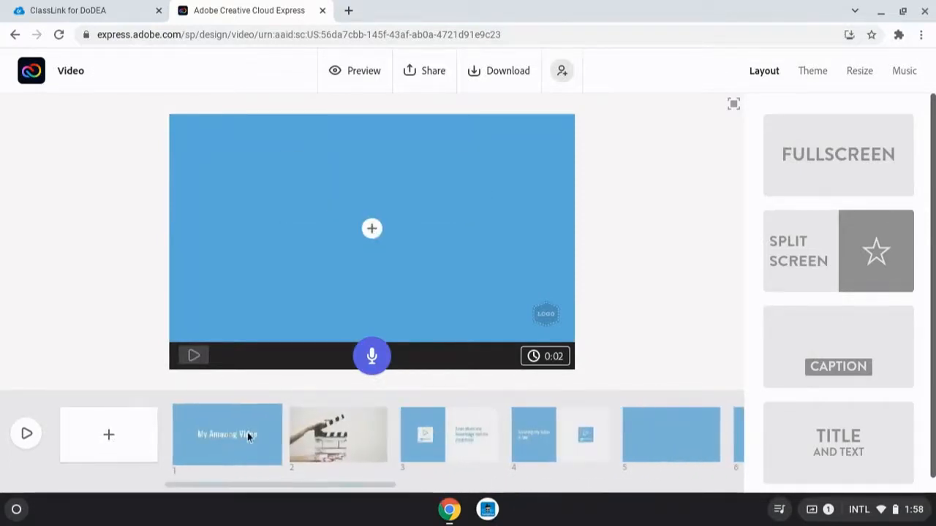
- Preview the video with the red Statement theme, then return to editing
{"action": "left_click", "coordinate": [812, 70]}
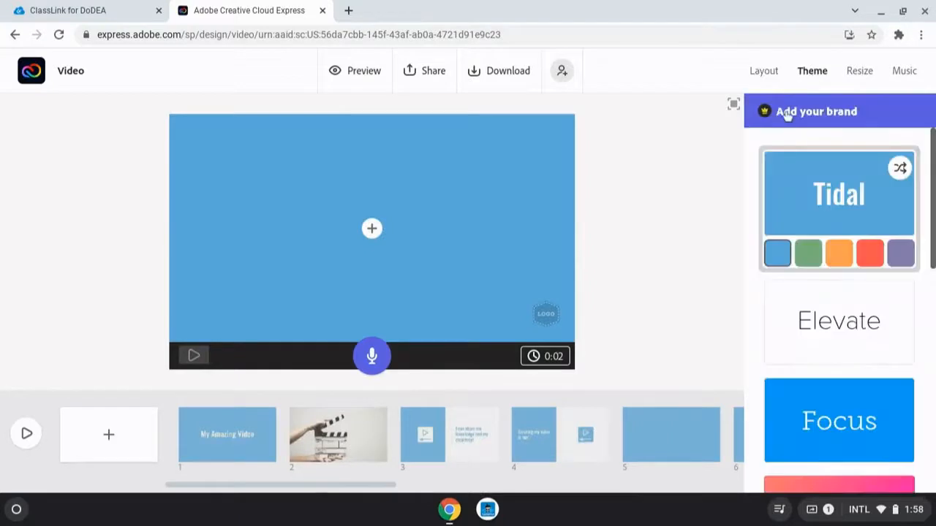
{"action": "scroll", "scroll_direction": "down", "scroll_amount": 3}
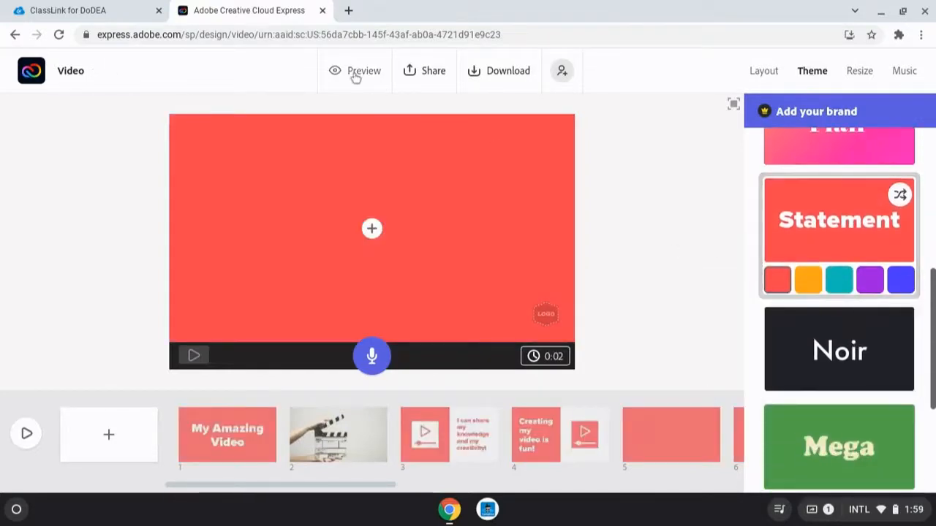
{"action": "left_click", "coordinate": [363, 70]}
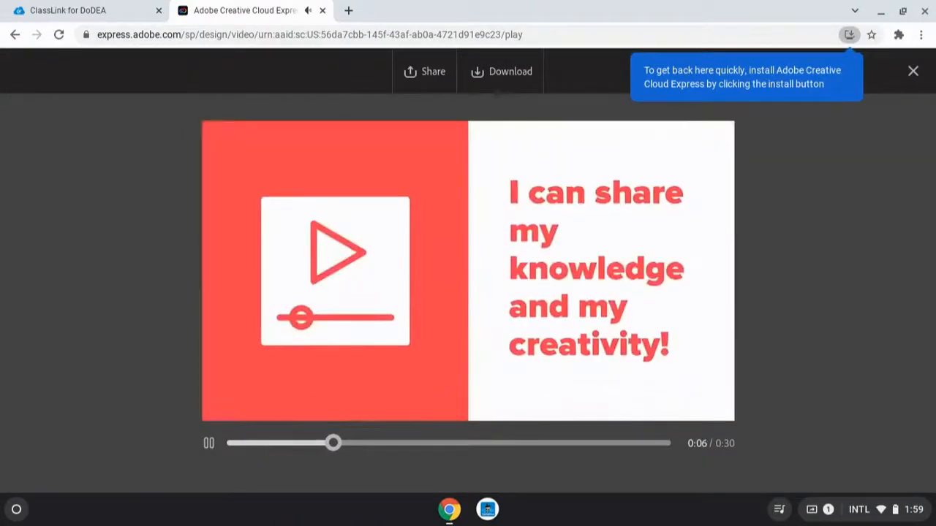
{"action": "left_click", "coordinate": [913, 70]}
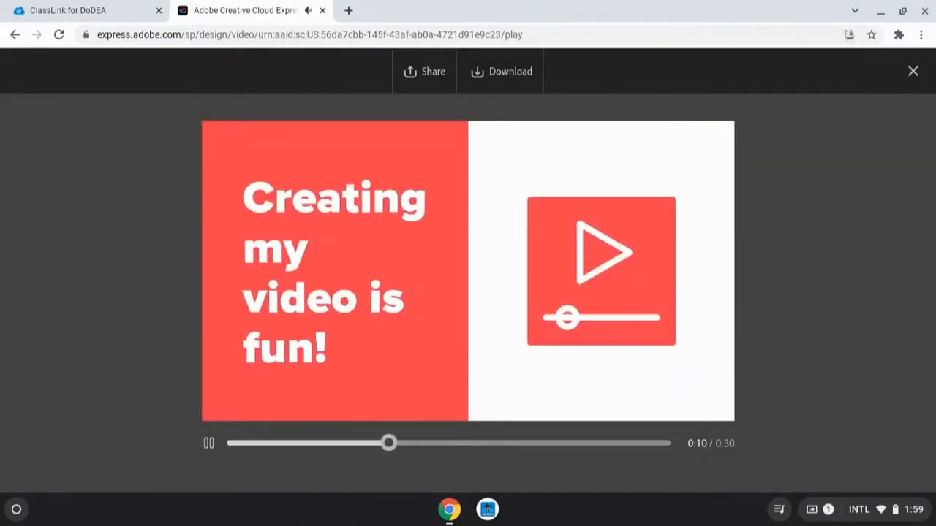
{"action": "left_click", "coordinate": [913, 70]}
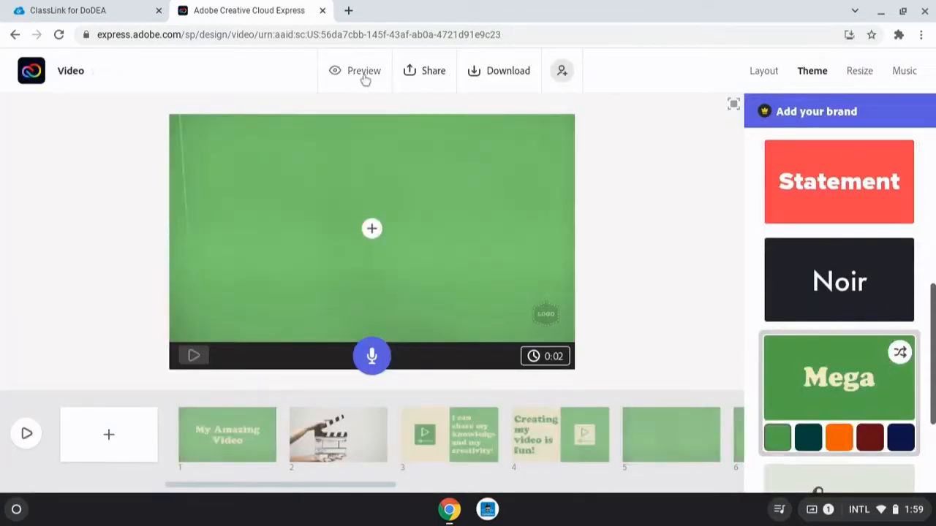
- Preview the video with the green Mega theme and keep it
{"action": "left_click", "coordinate": [363, 70]}
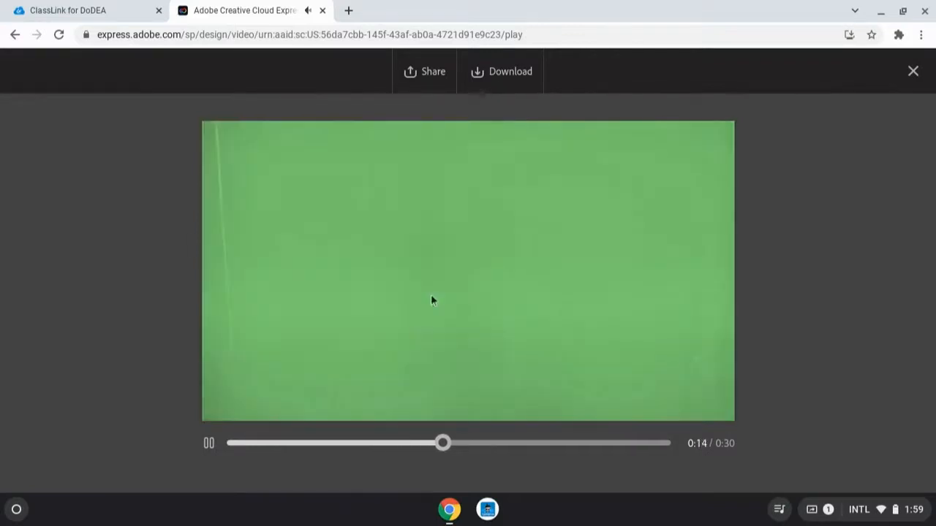
{"action": "left_click", "coordinate": [913, 70]}
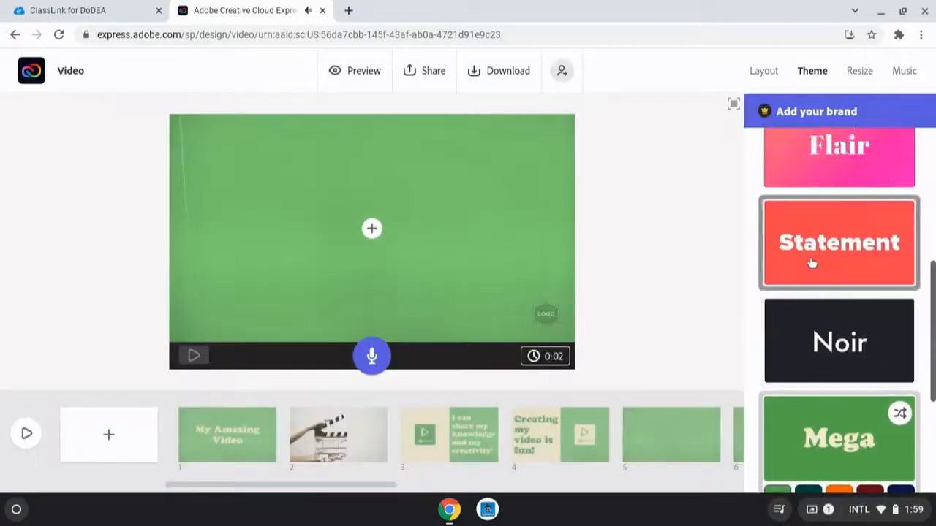
- Review the resize options with slide 3 selected and keep the video Widescreen
{"action": "left_click", "coordinate": [860, 70]}
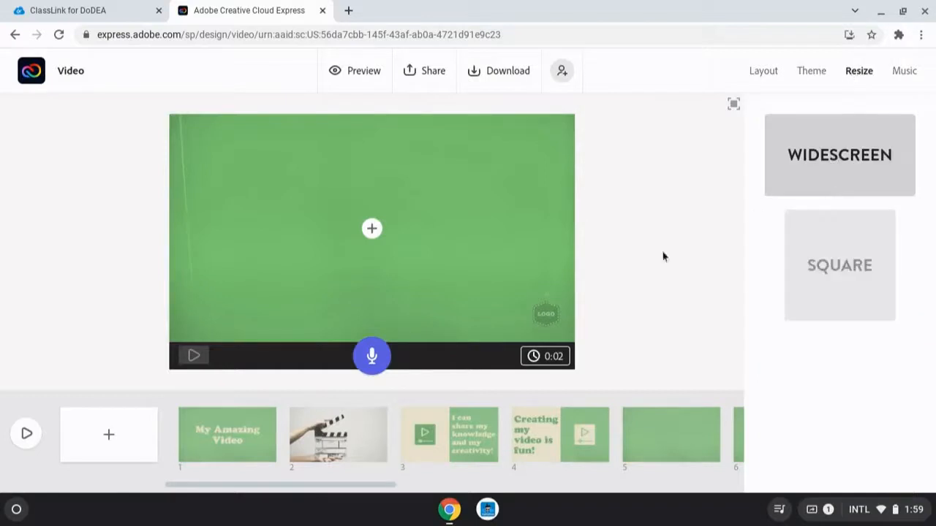
{"action": "left_click", "coordinate": [451, 434]}
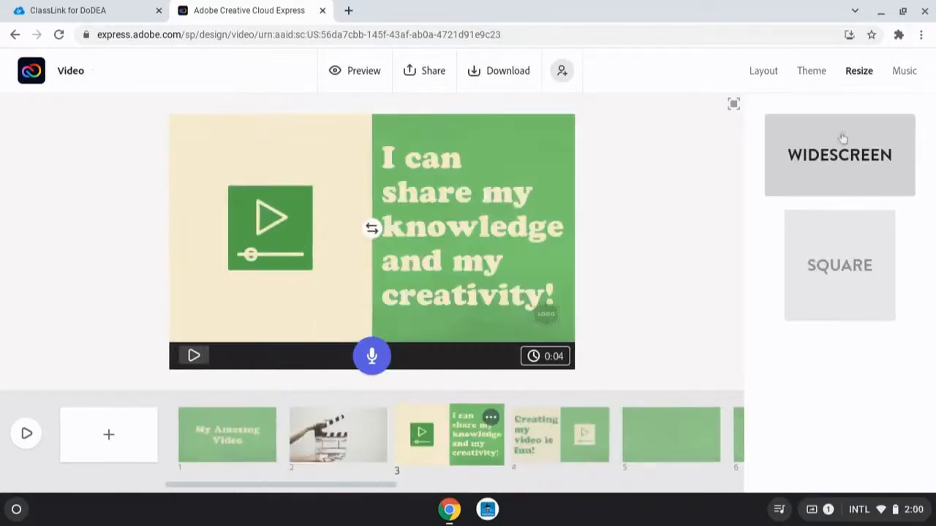
{"action": "left_click", "coordinate": [904, 71]}
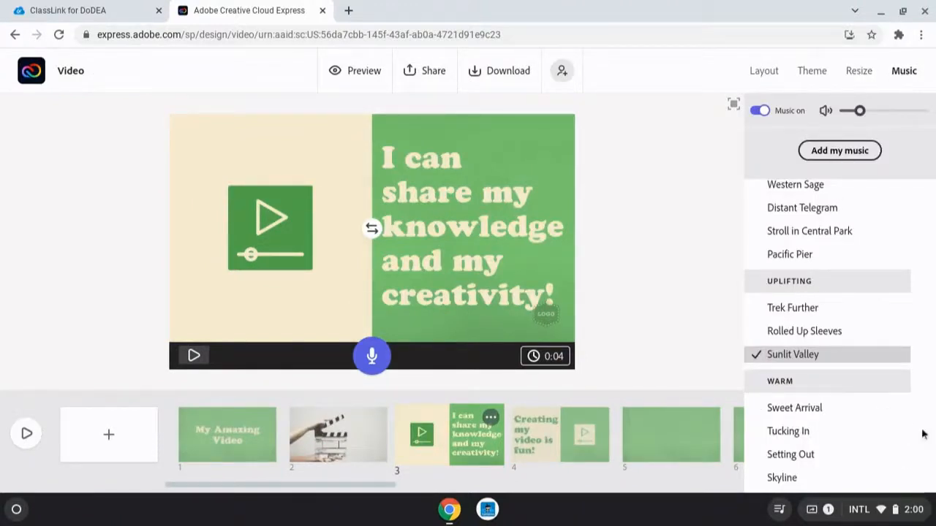
- Try background tracks Stroll in Central Park, Medieval Times and Wandering Guitar
{"action": "left_click", "coordinate": [811, 231]}
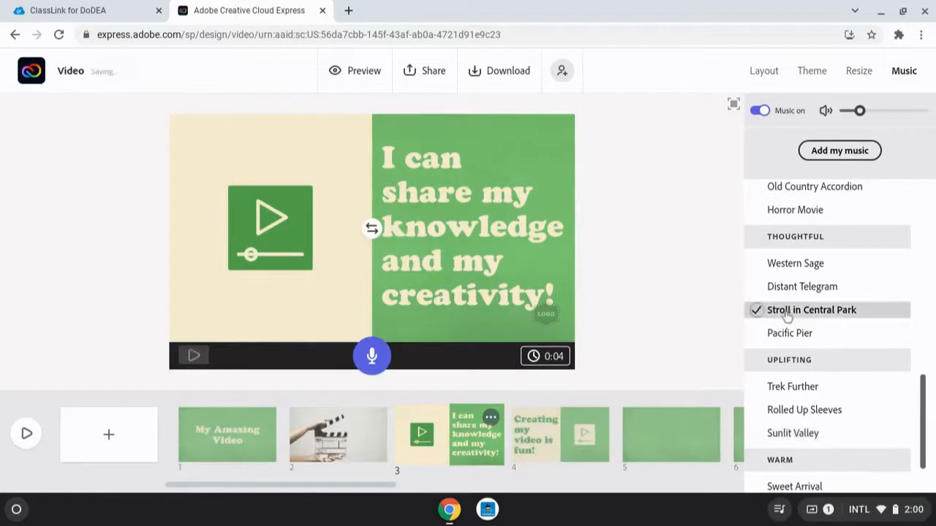
{"action": "scroll", "scroll_direction": "up", "scroll_amount": 3}
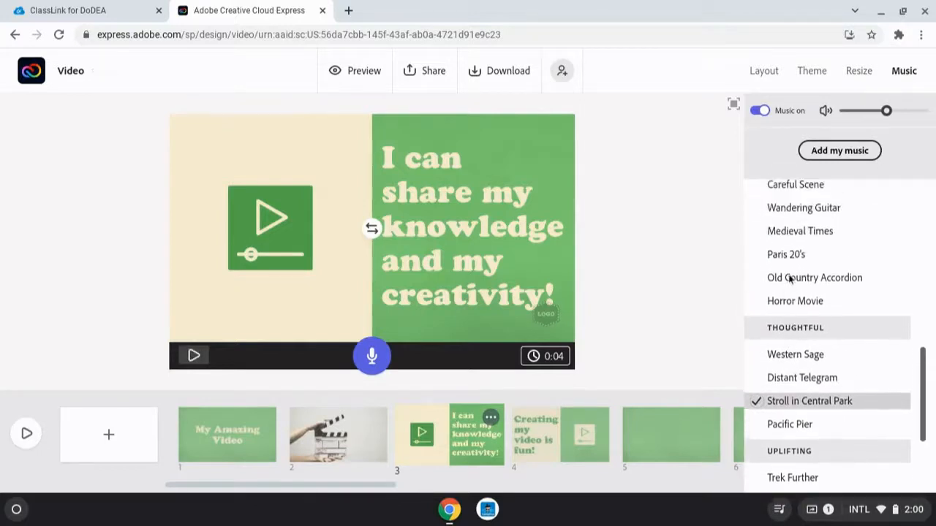
{"action": "left_click", "coordinate": [800, 231]}
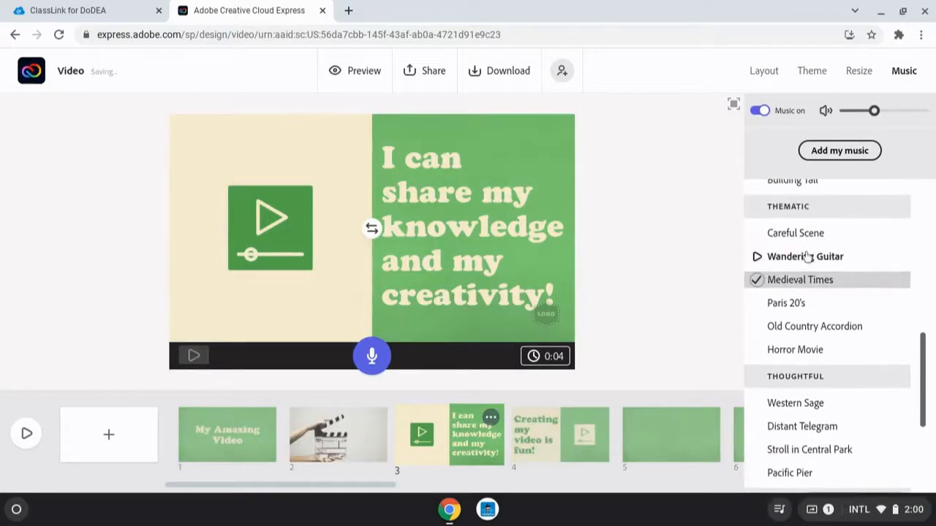
{"action": "left_click", "coordinate": [763, 70]}
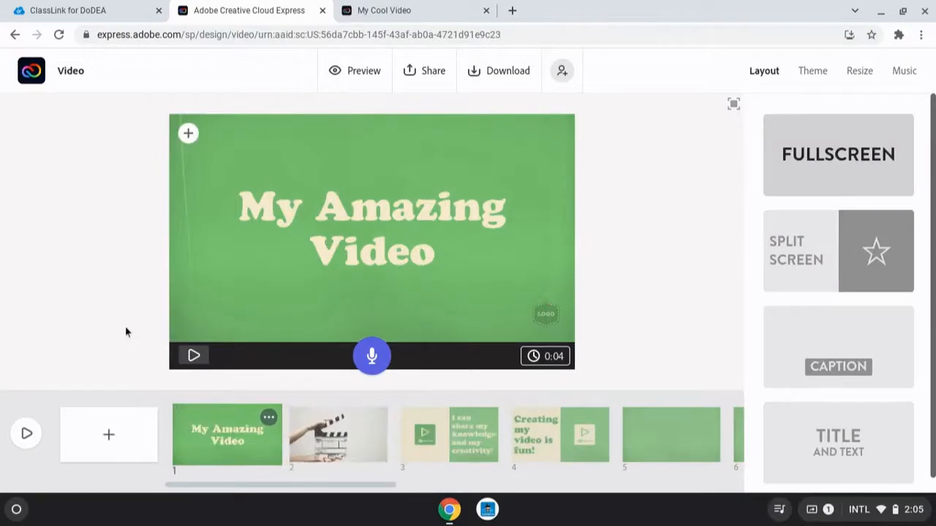
{"action": "mouse_move", "coordinate": [427, 337]}
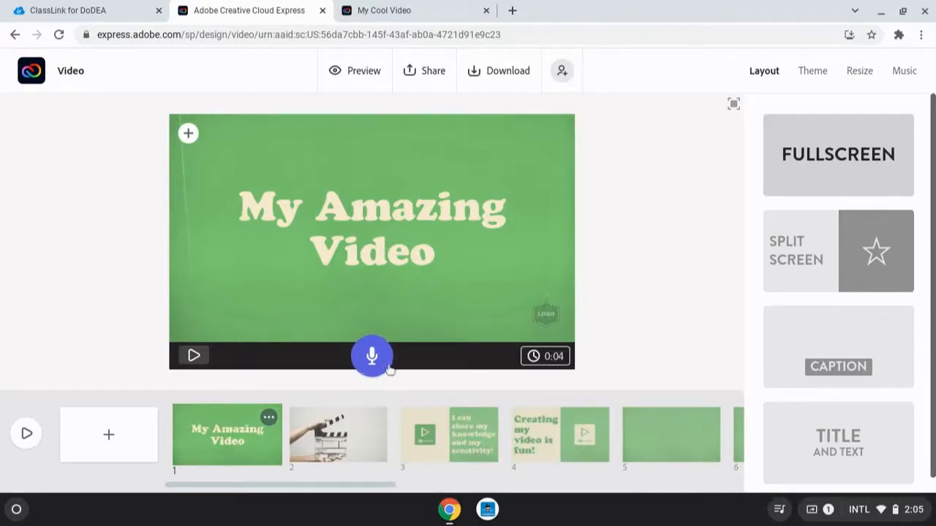
- Record voiceover narration for the title slide using the microphone button
{"action": "left_click", "coordinate": [372, 356]}
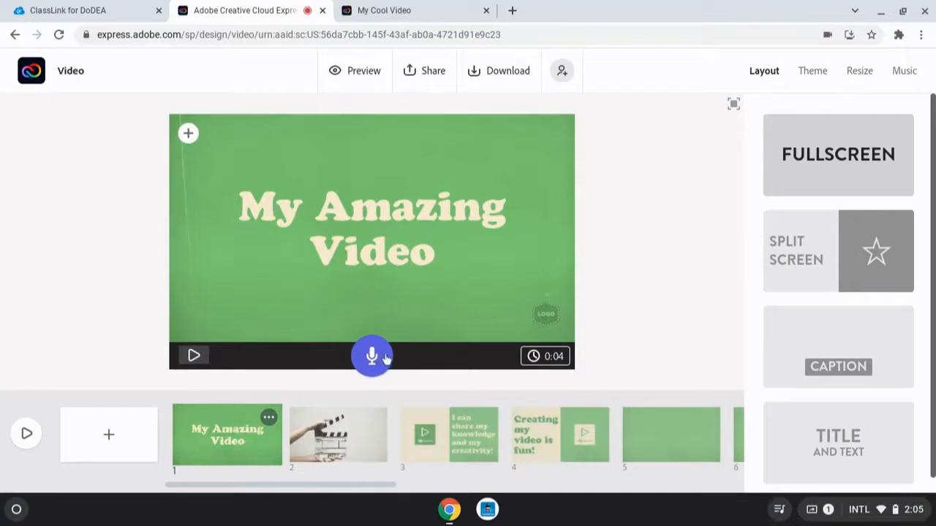
{"action": "left_click", "coordinate": [372, 357]}
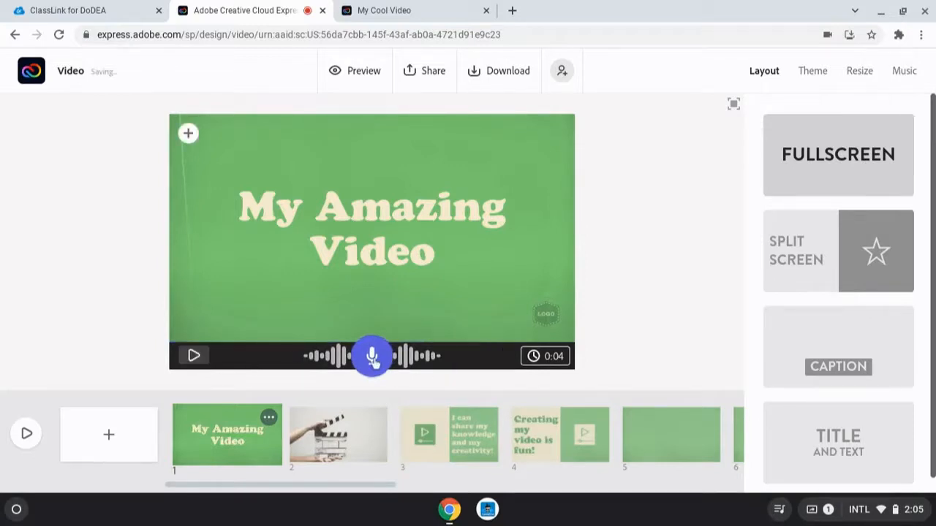
{"action": "left_click", "coordinate": [372, 357]}
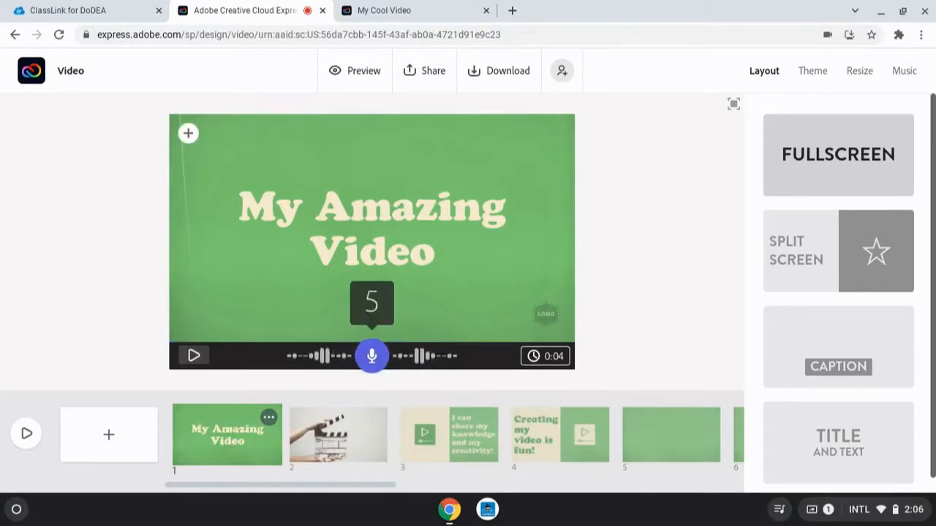
{"action": "left_click", "coordinate": [193, 356]}
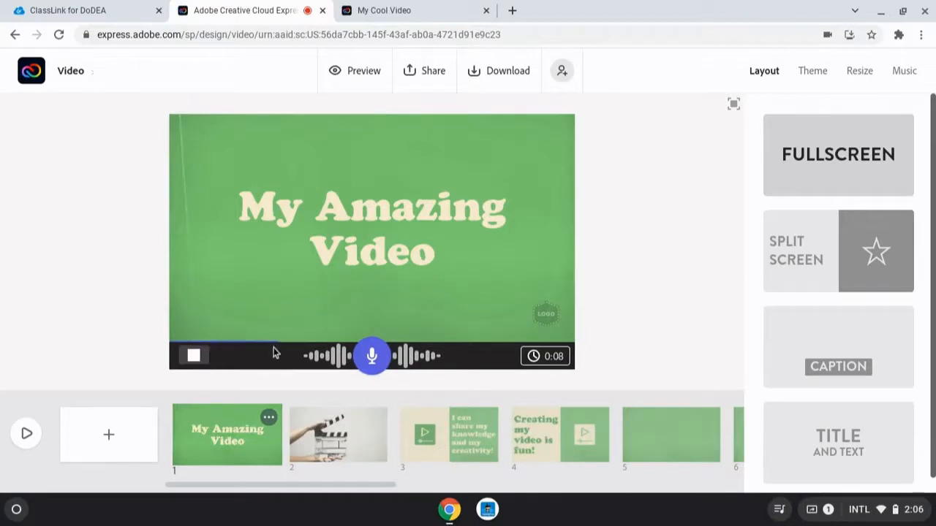
- Move through the clapperboard slide to slide 3 and record its narration
{"action": "left_click", "coordinate": [338, 434]}
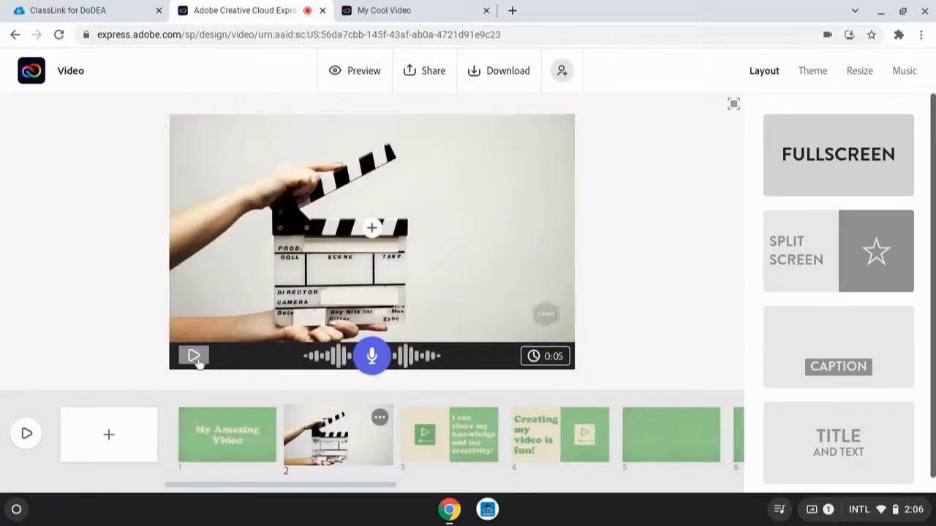
{"action": "left_click", "coordinate": [448, 435]}
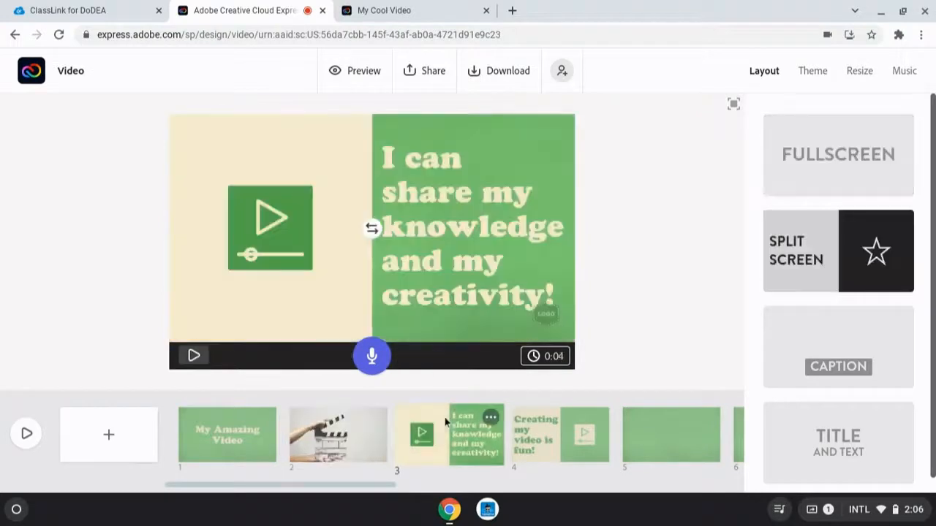
{"action": "left_click", "coordinate": [372, 357]}
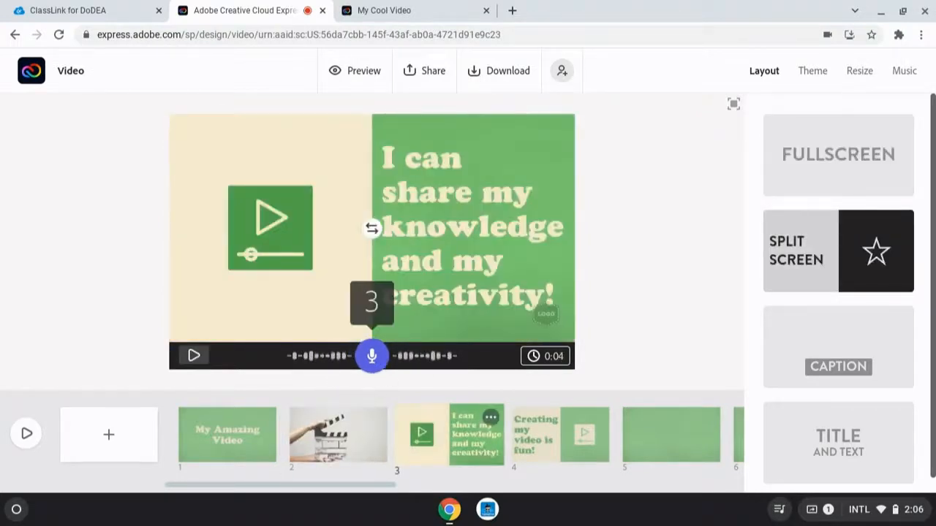
- Record voiceover narration for slide 4
{"action": "left_click", "coordinate": [561, 434]}
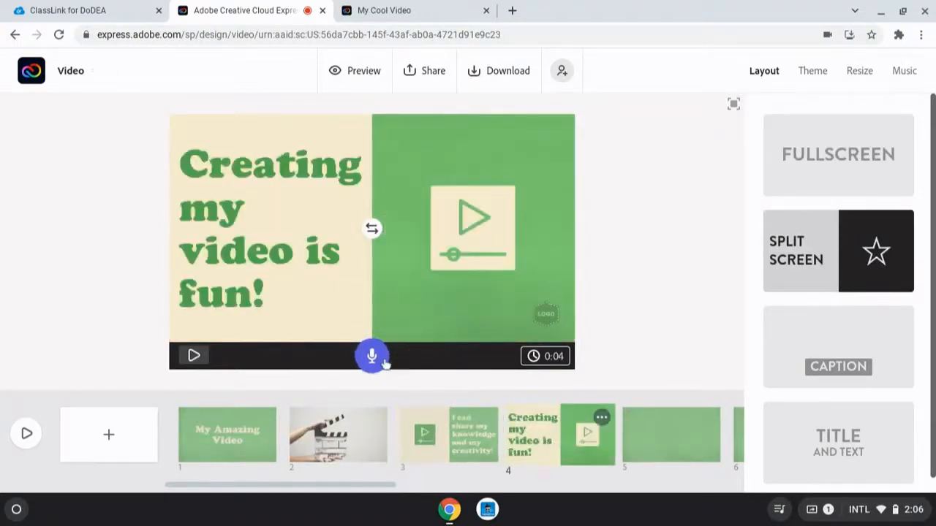
{"action": "left_click", "coordinate": [371, 357]}
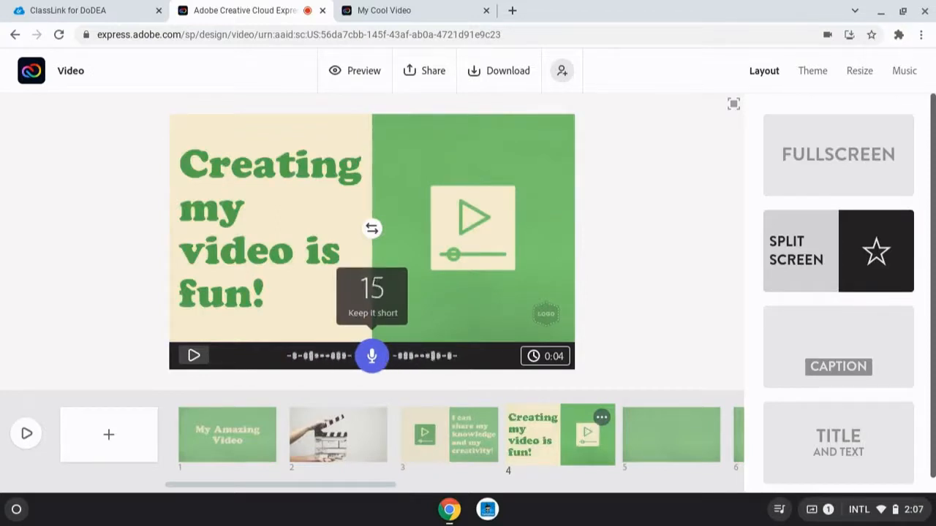
{"action": "left_click", "coordinate": [371, 357]}
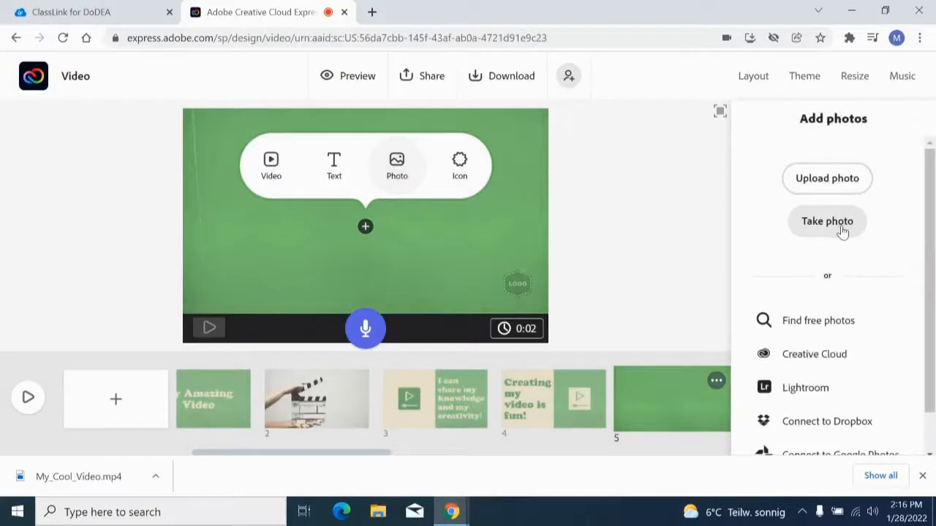
- Capture a webcam photo with camera access allowed and confirm it for slide 5
{"action": "left_click", "coordinate": [828, 221]}
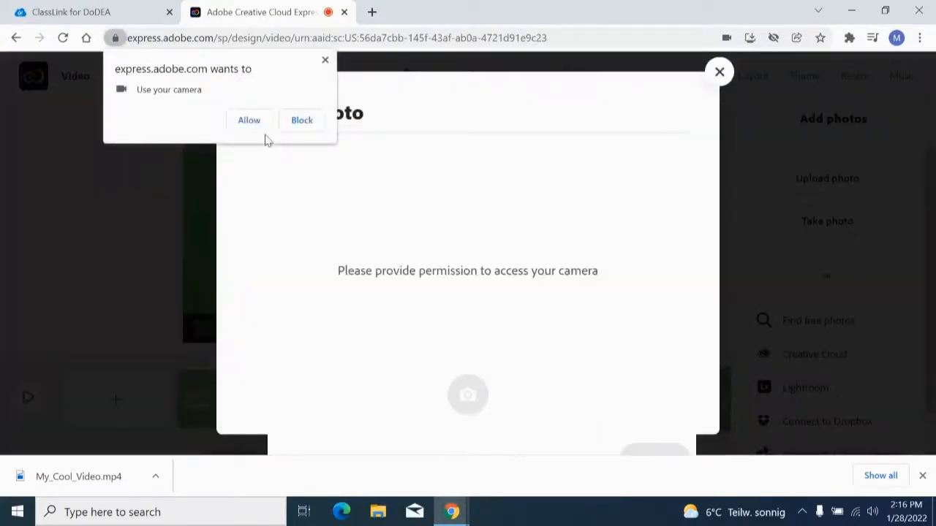
{"action": "left_click", "coordinate": [249, 120]}
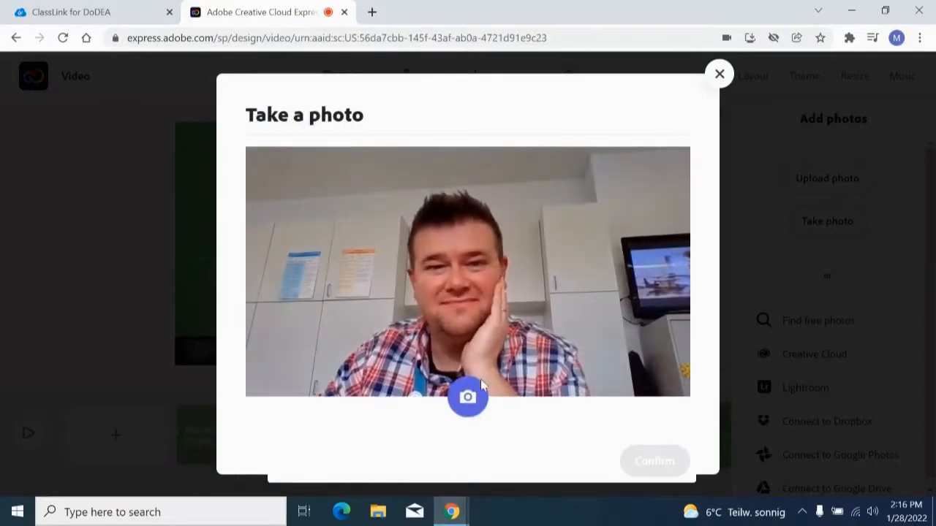
{"action": "left_click", "coordinate": [468, 398]}
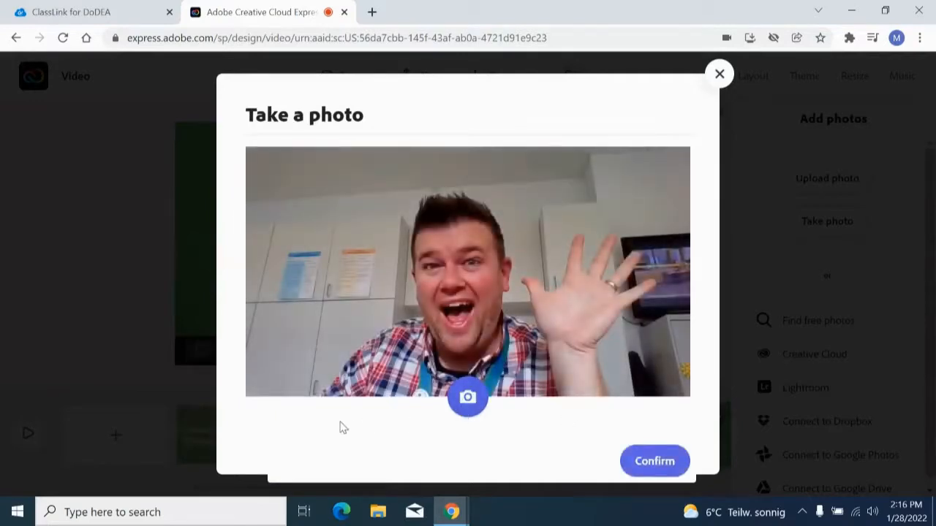
{"action": "left_click", "coordinate": [720, 74]}
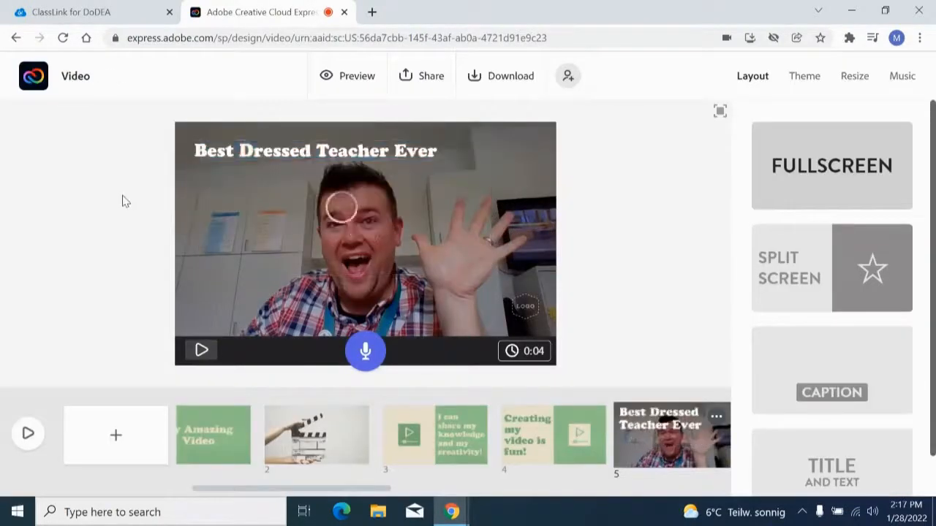
{"action": "left_click", "coordinate": [366, 351]}
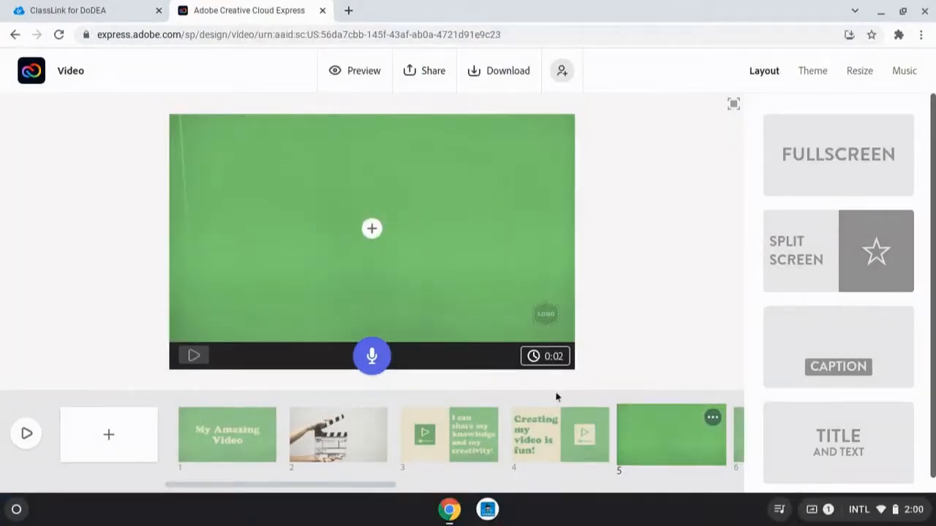
- Replace the Credits slide placeholder with the text 'Created by me'
{"action": "scroll", "scroll_direction": "right", "scroll_amount": 3}
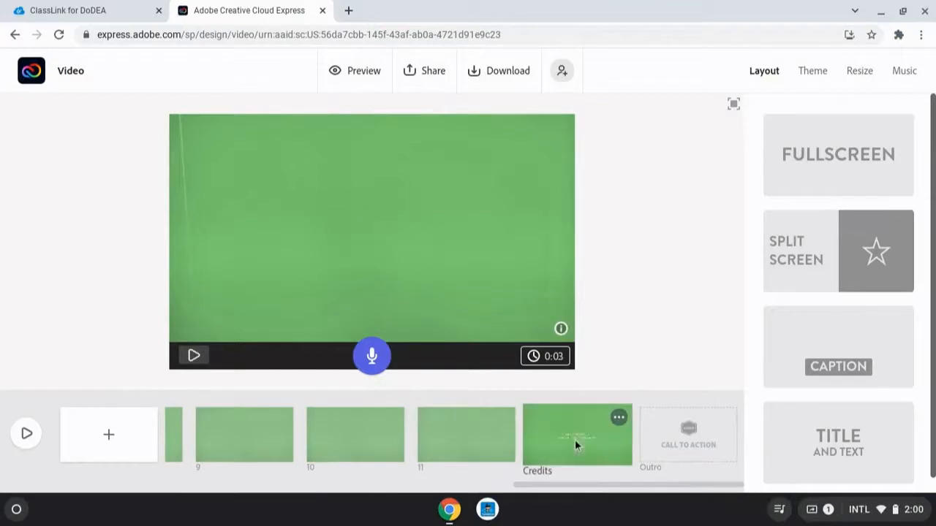
{"action": "left_click", "coordinate": [576, 436]}
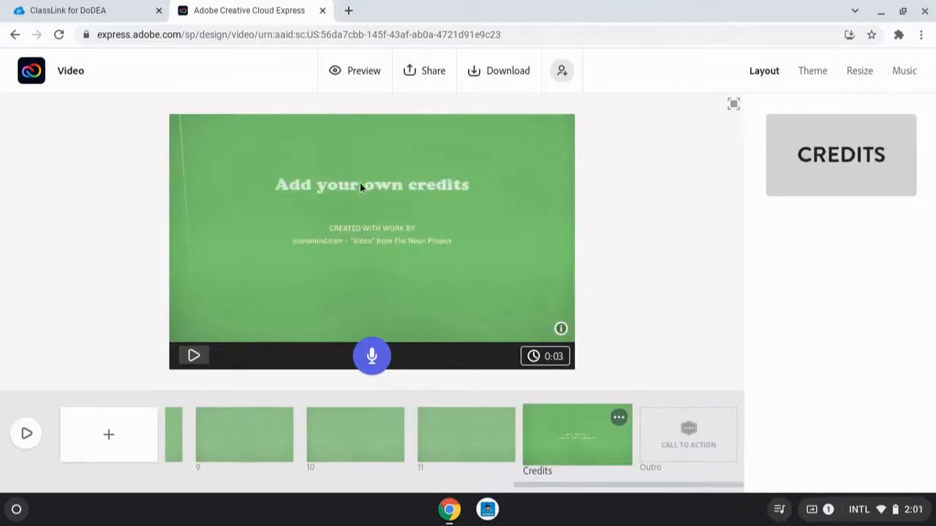
{"action": "left_click", "coordinate": [371, 184]}
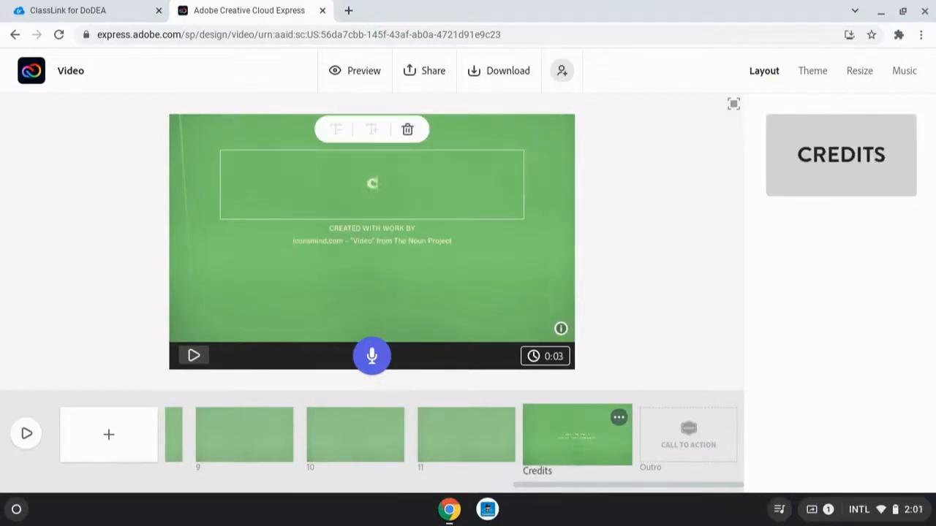
{"action": "type", "text": "Created by me"}
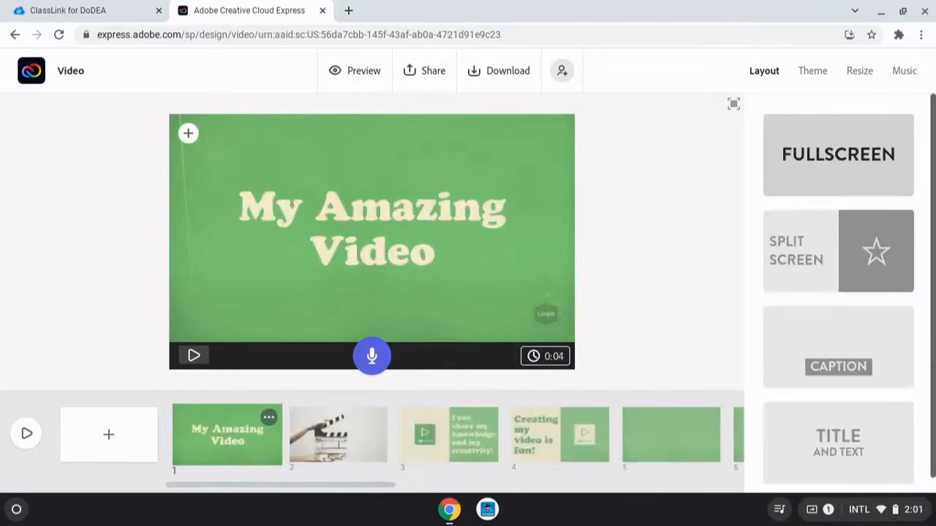
{"action": "mouse_move", "coordinate": [418, 79]}
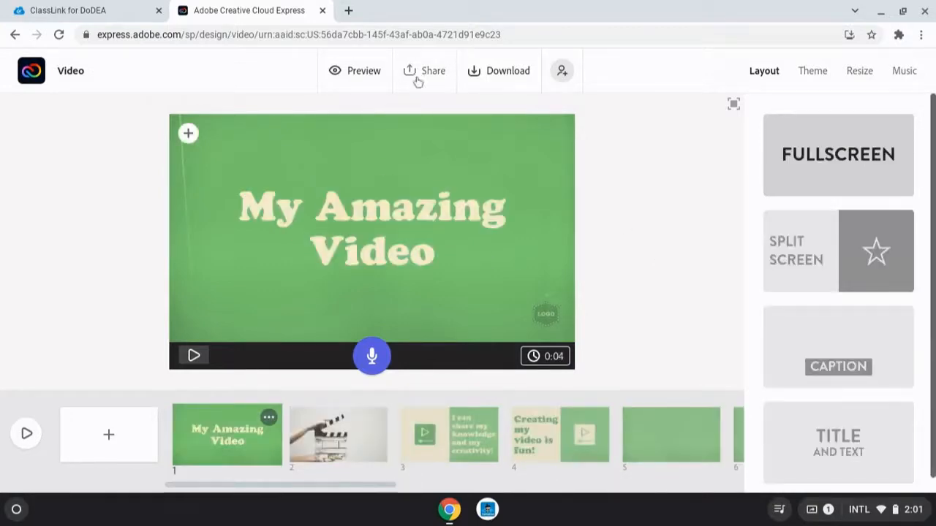
- Bring up the Share menu with Publish, Invite and Google Drive options
{"action": "left_click", "coordinate": [433, 70]}
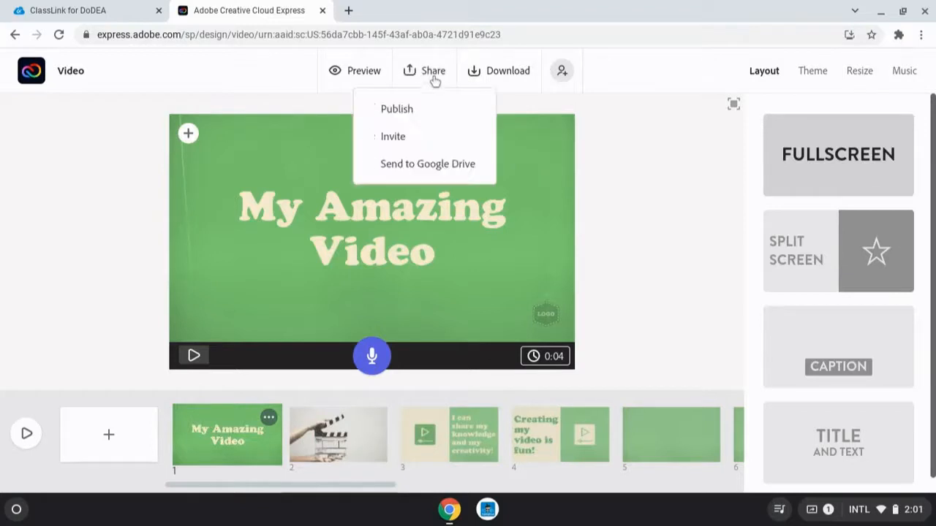
{"action": "mouse_move", "coordinate": [410, 114]}
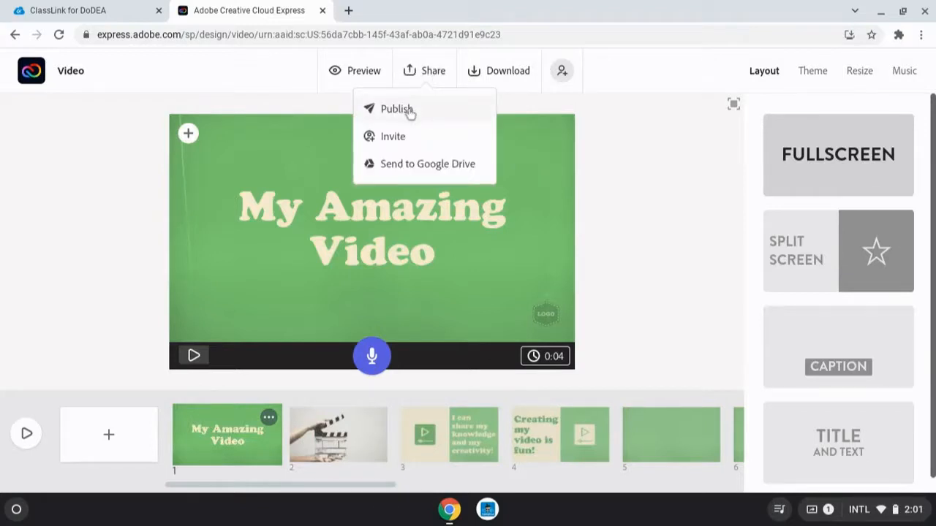
{"action": "mouse_move", "coordinate": [490, 179]}
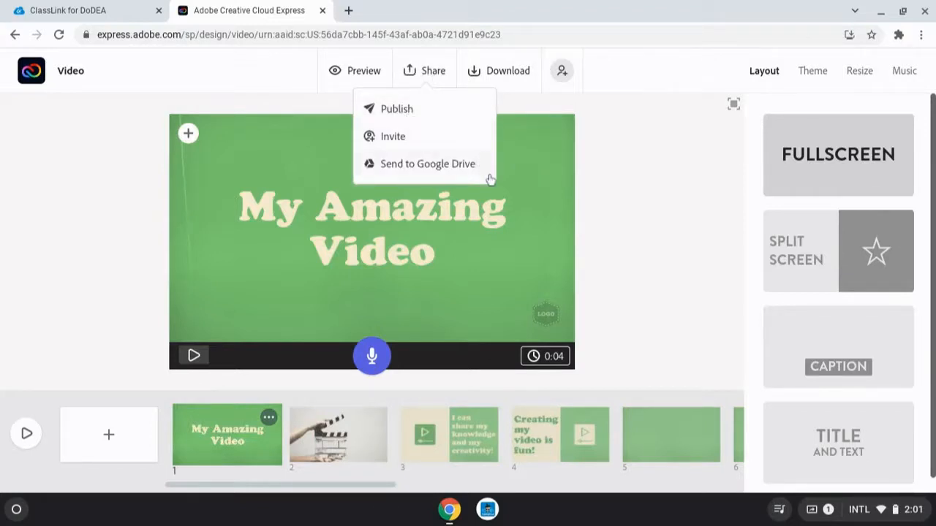
{"action": "mouse_move", "coordinate": [486, 164]}
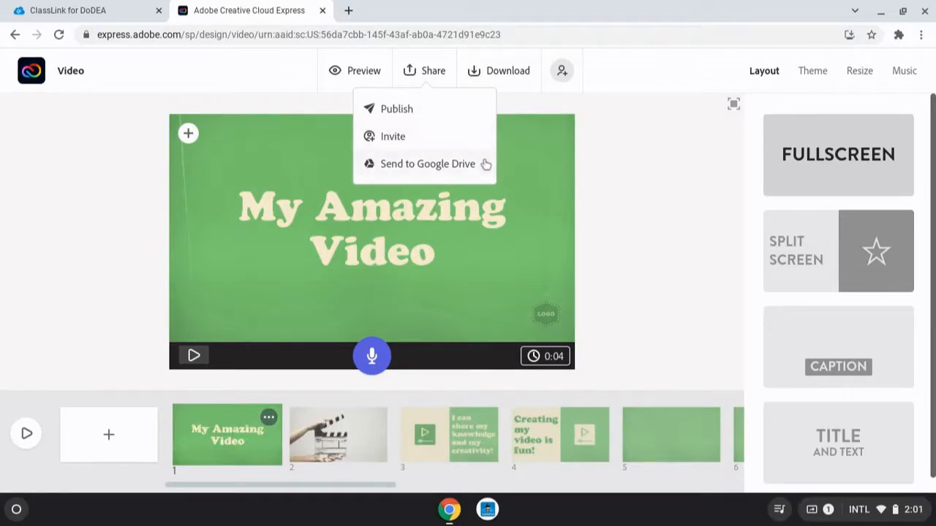
{"action": "mouse_move", "coordinate": [419, 108]}
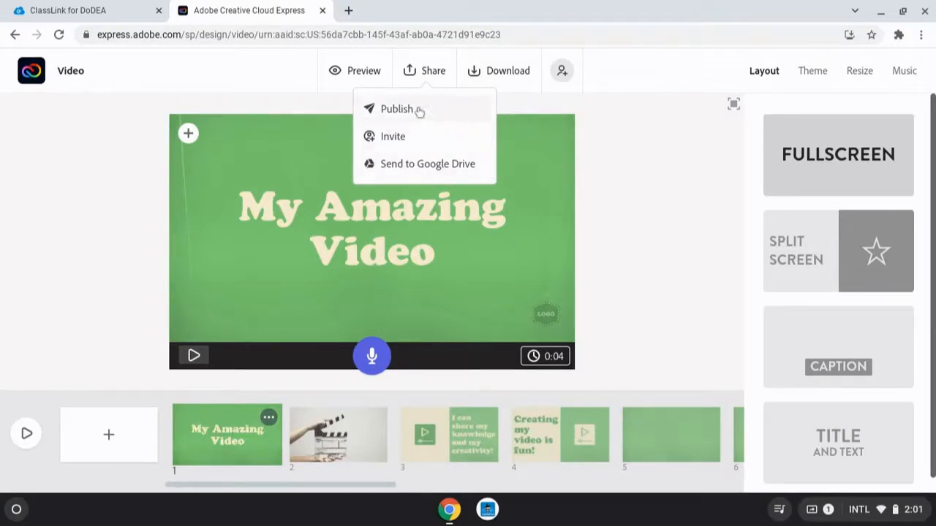
- Fill the publish form with title 'My Cool Video', author 'Mr. Devine' and a category
{"action": "left_click", "coordinate": [396, 108]}
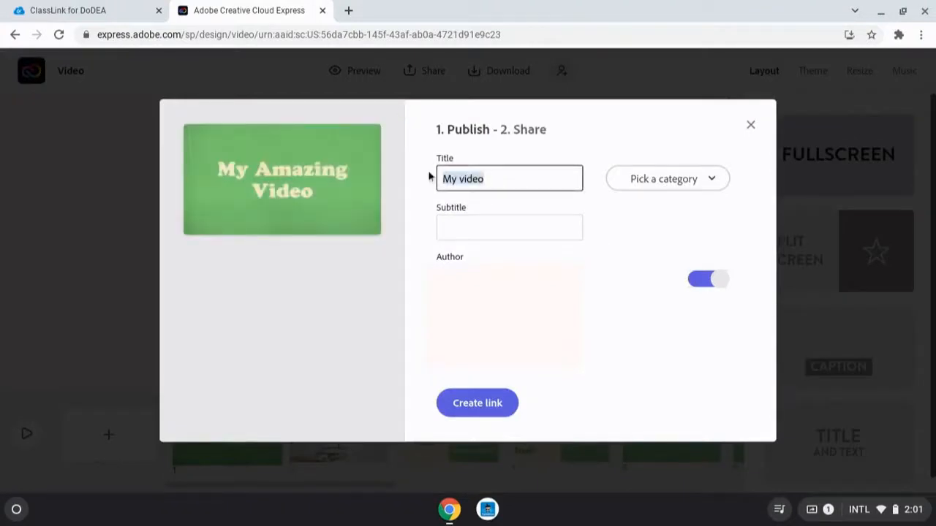
{"action": "type", "text": "My oo"}
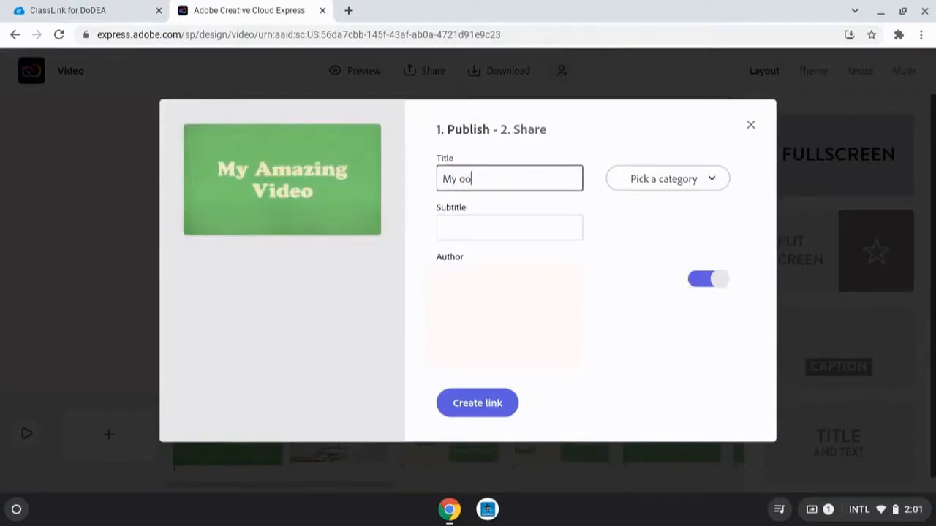
{"action": "type", "text": "Cool"}
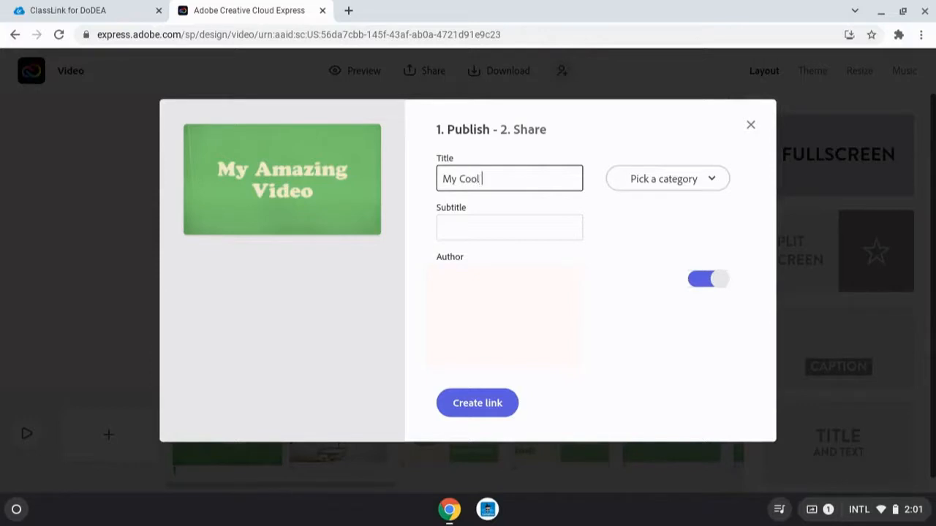
{"action": "type", "text": "Video"}
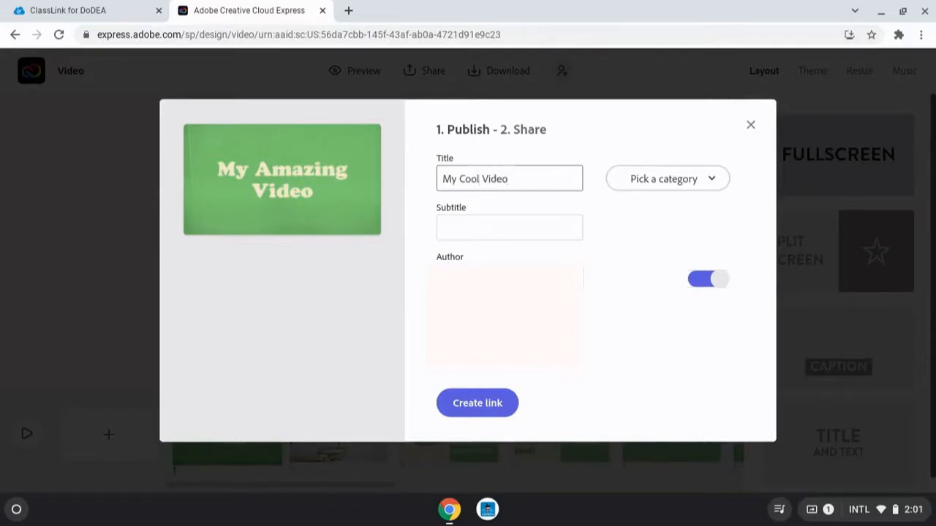
{"action": "type", "text": "Mr. De"}
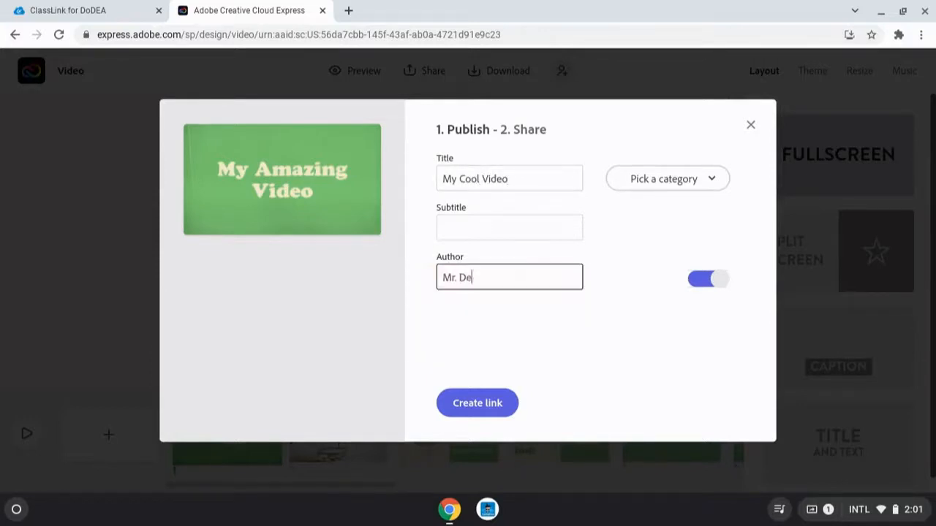
{"action": "type", "text": "vine"}
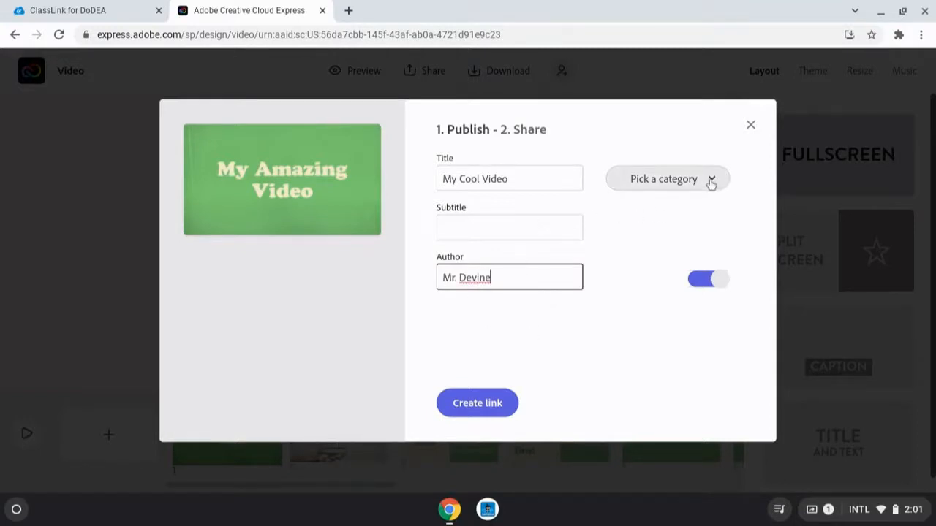
{"action": "left_click", "coordinate": [667, 179]}
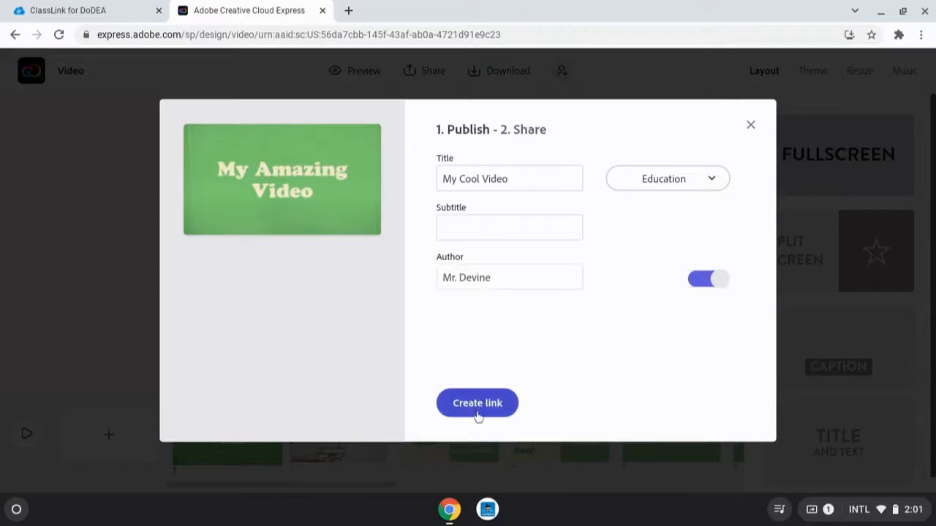
{"action": "left_click", "coordinate": [477, 404]}
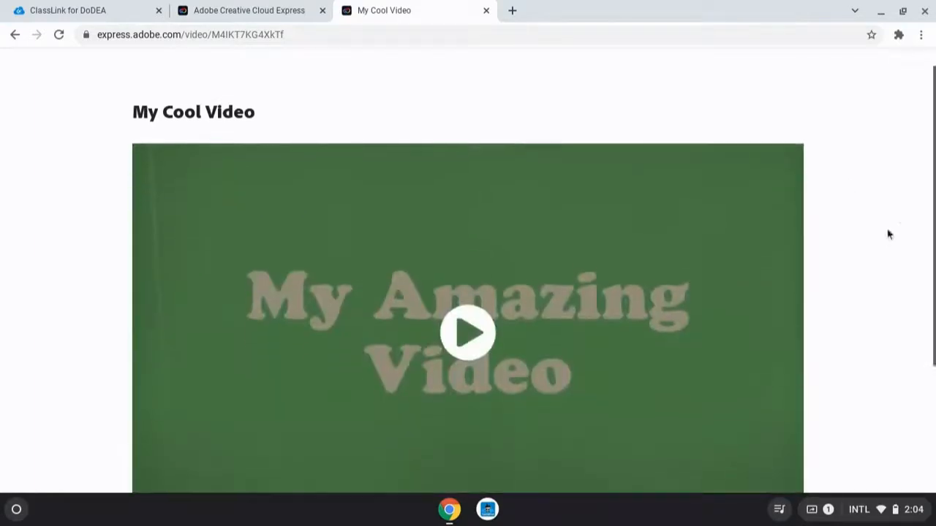
- Play the published video partway, pause it, and check the Created by credit below
{"action": "left_click", "coordinate": [468, 334]}
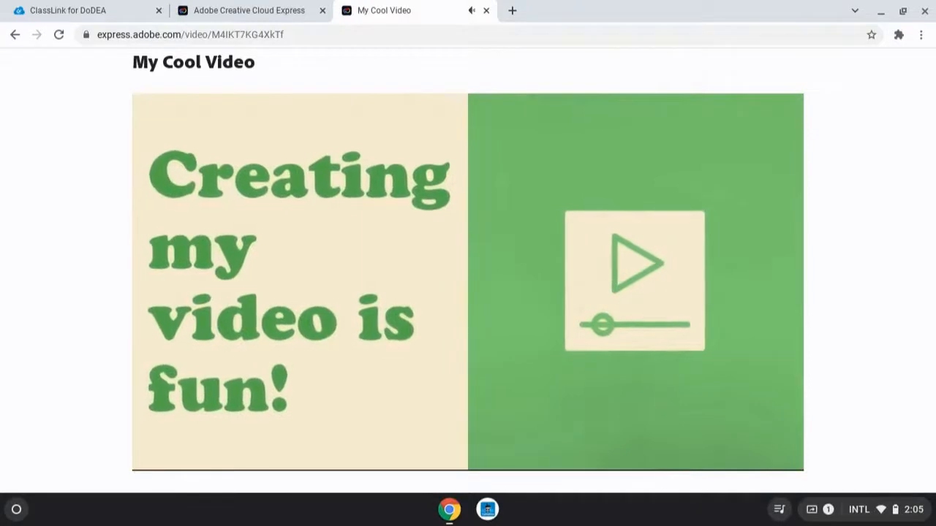
{"action": "left_click", "coordinate": [635, 263]}
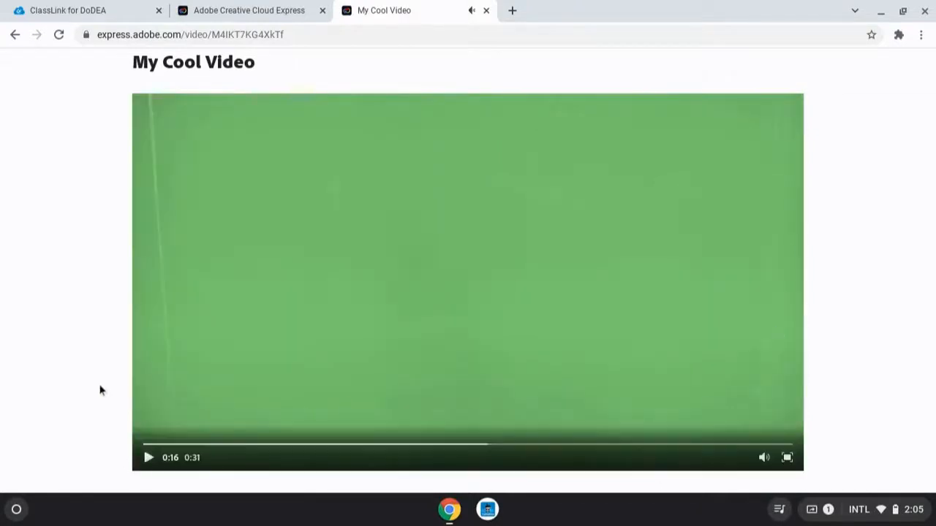
{"action": "scroll", "scroll_direction": "down", "scroll_amount": 3}
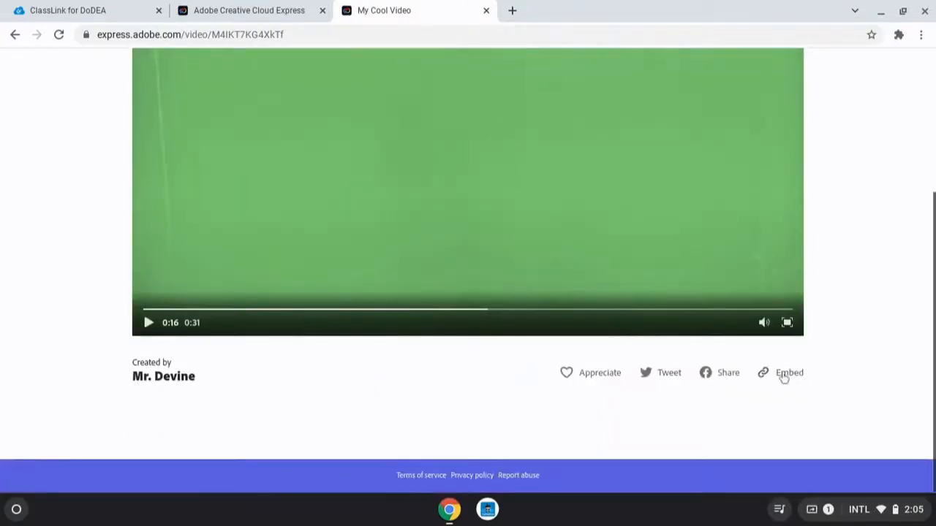
{"action": "scroll", "scroll_direction": "up", "scroll_amount": 3}
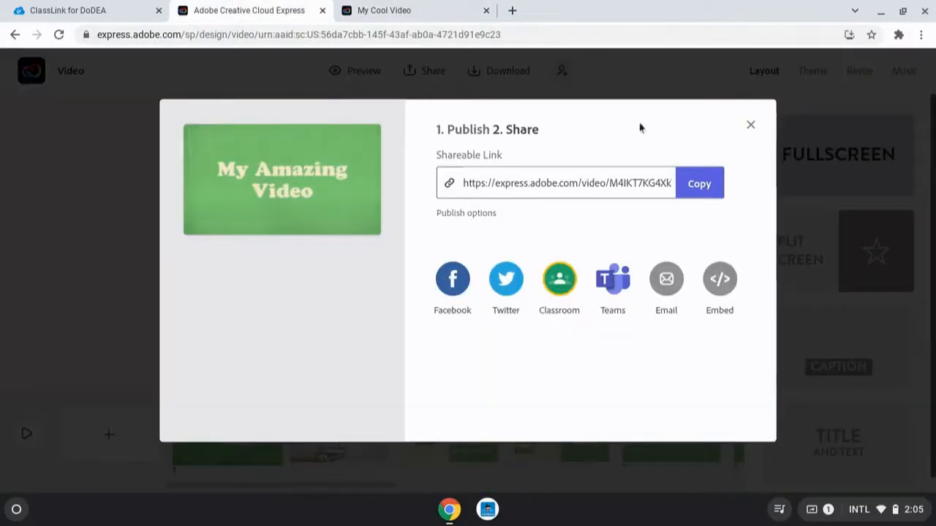
- Close the Share dialog and return to the Express home page
{"action": "left_click", "coordinate": [750, 124]}
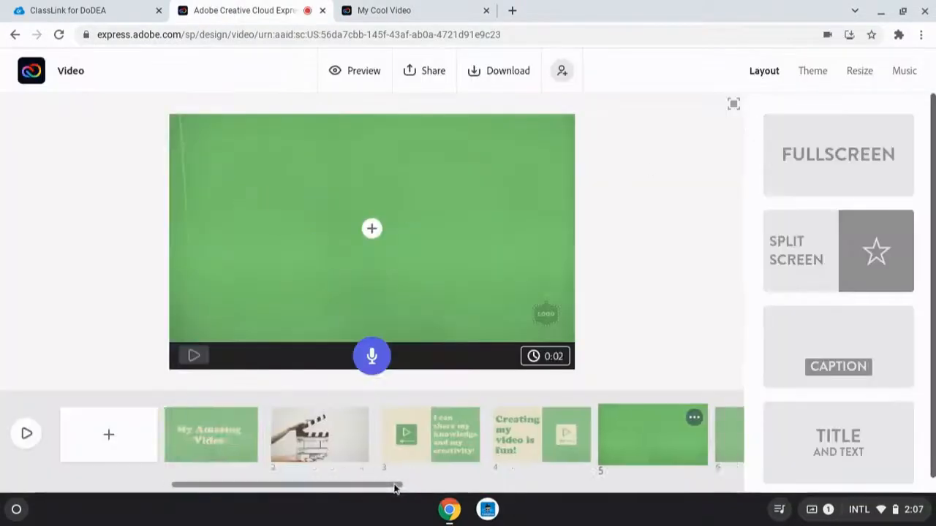
{"action": "left_click_drag", "start_coordinate": [395, 484], "coordinate": [644, 484]}
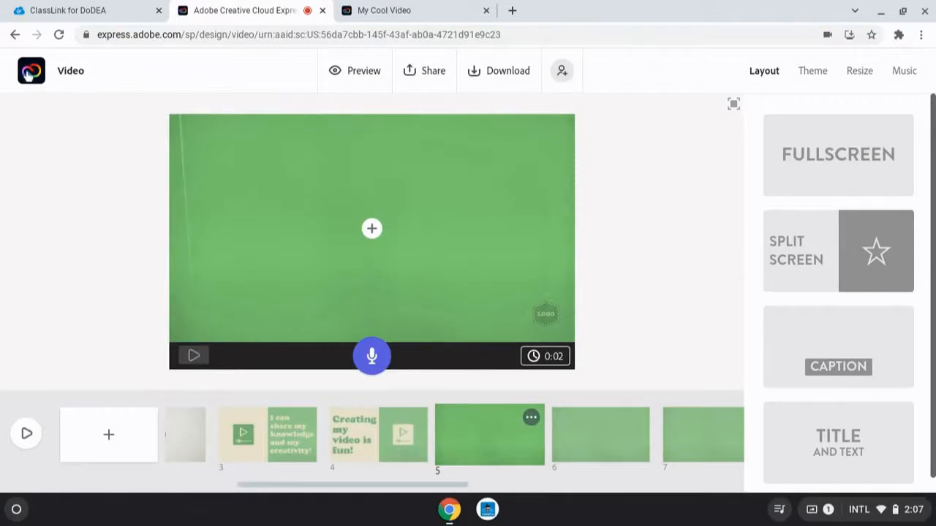
{"action": "left_click", "coordinate": [30, 71]}
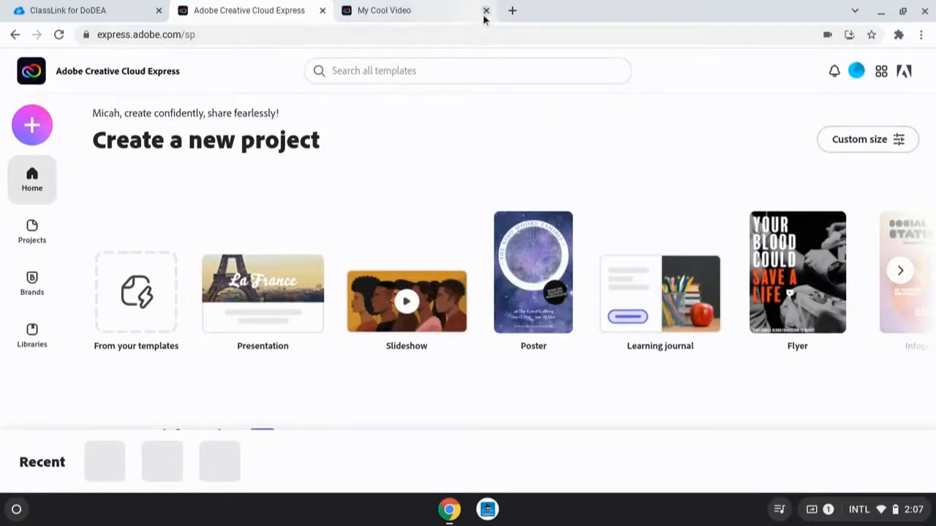
- Close the published video tab and find My Cool Video in Projects for editing
{"action": "left_click", "coordinate": [486, 10]}
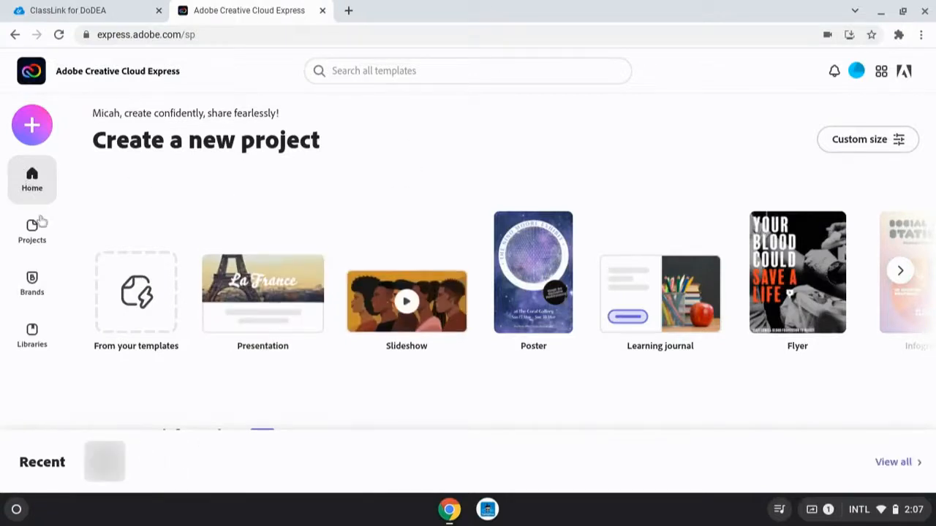
{"action": "left_click", "coordinate": [33, 231]}
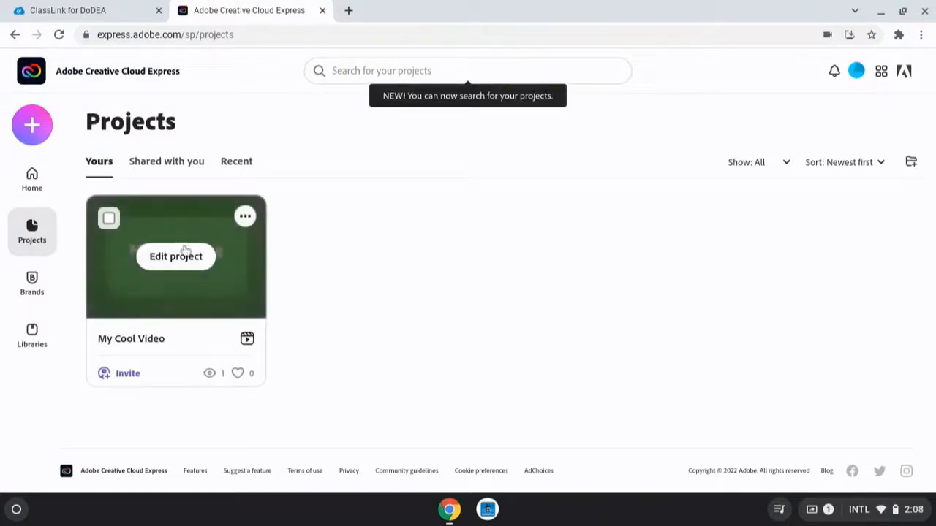
{"action": "mouse_move", "coordinate": [190, 265]}
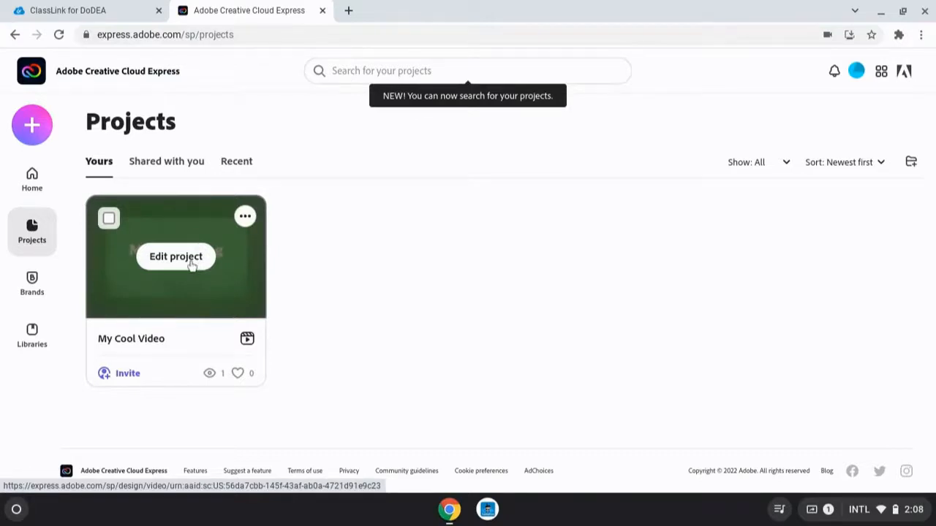
{"action": "left_click", "coordinate": [176, 257]}
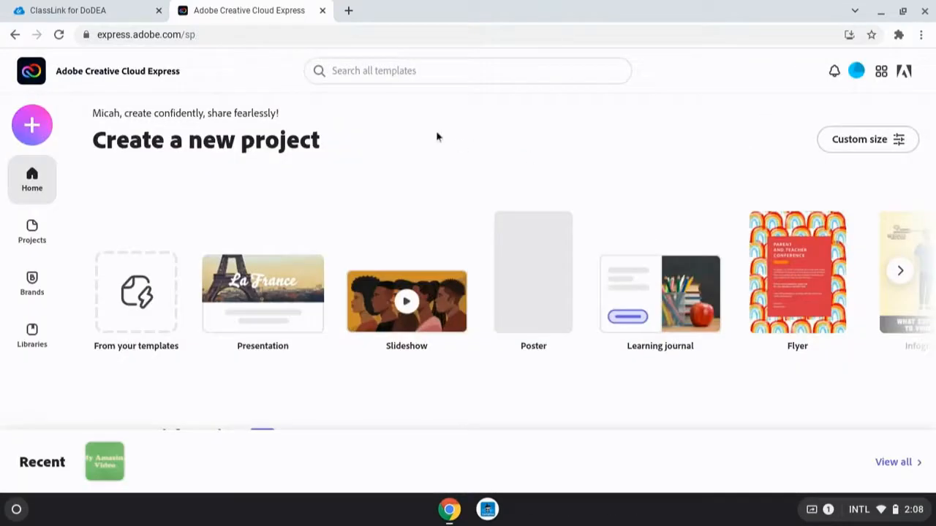
{"action": "mouse_move", "coordinate": [337, 174]}
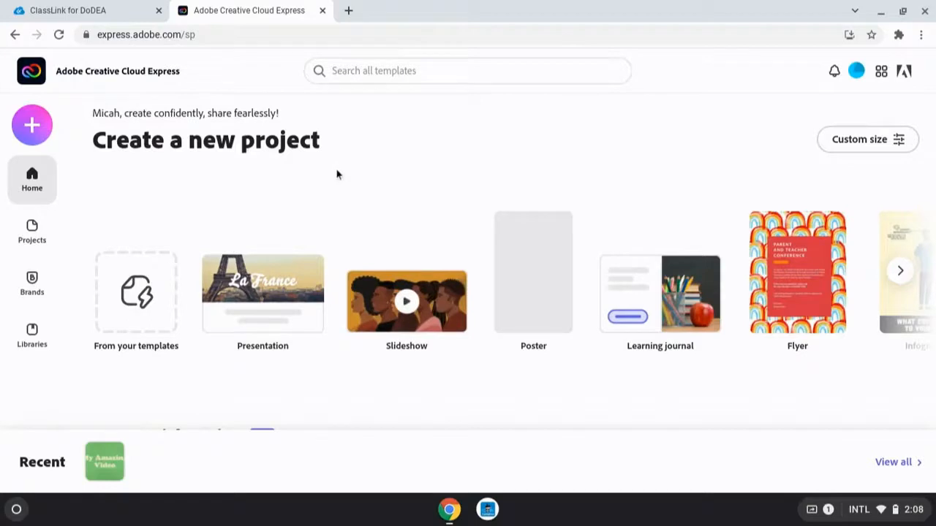
{"action": "scroll", "scroll_direction": "up", "scroll_amount": 3}
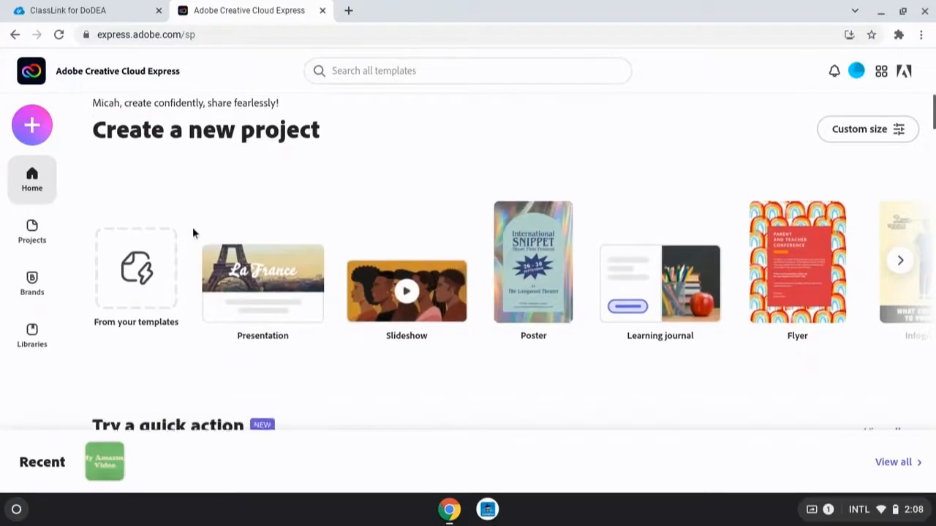
{"action": "scroll", "scroll_direction": "down", "scroll_amount": 3}
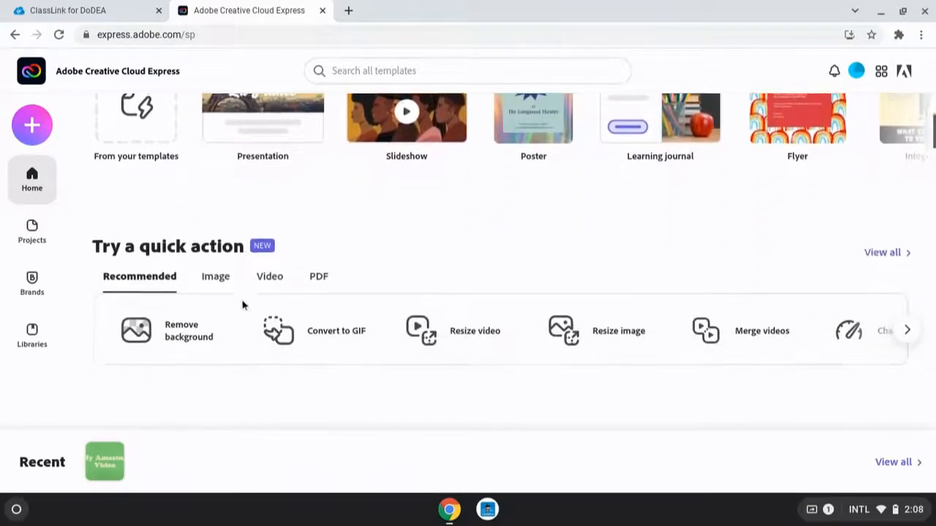
{"action": "scroll", "scroll_direction": "up", "scroll_amount": 3}
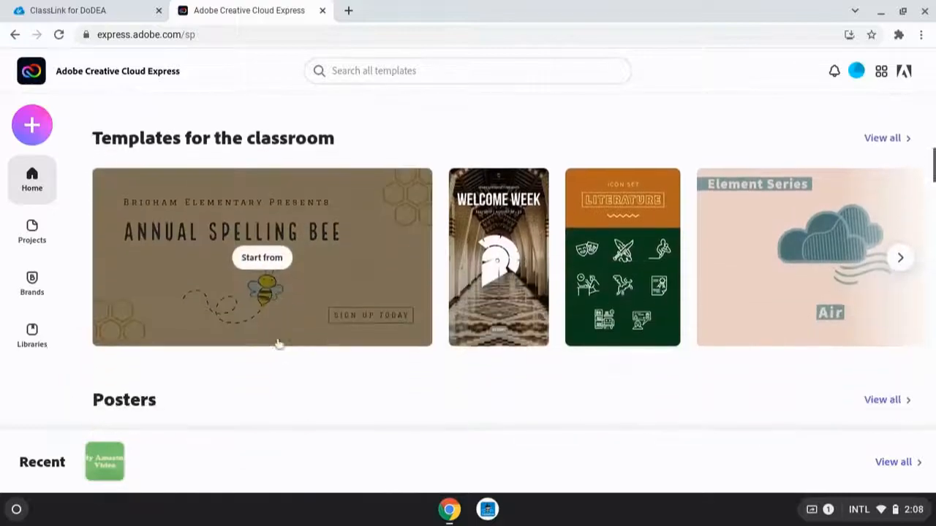
{"action": "scroll", "scroll_direction": "down", "scroll_amount": 3}
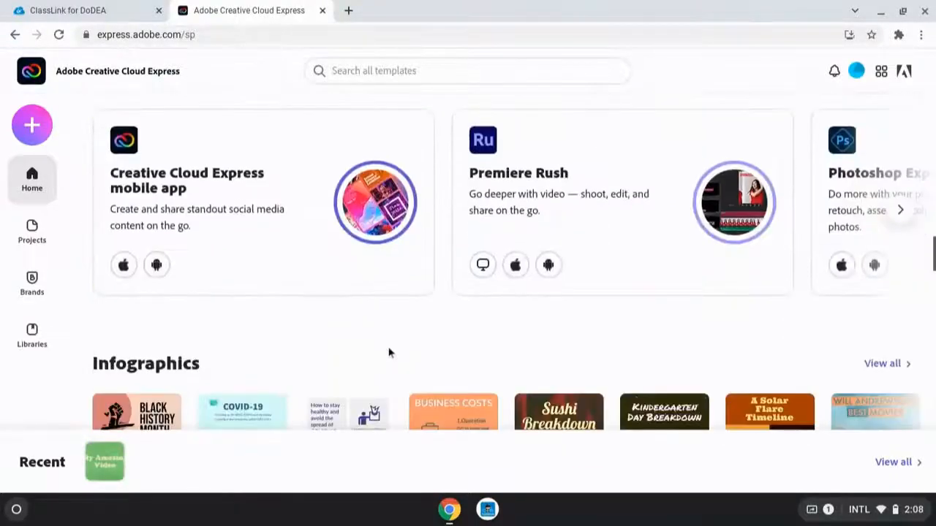
{"action": "scroll", "scroll_direction": "down", "scroll_amount": 3}
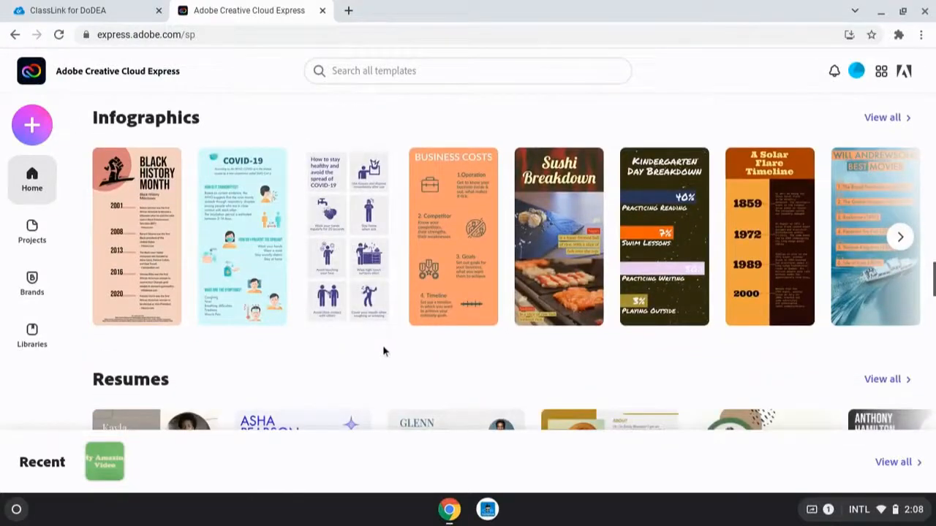
{"action": "mouse_move", "coordinate": [190, 332]}
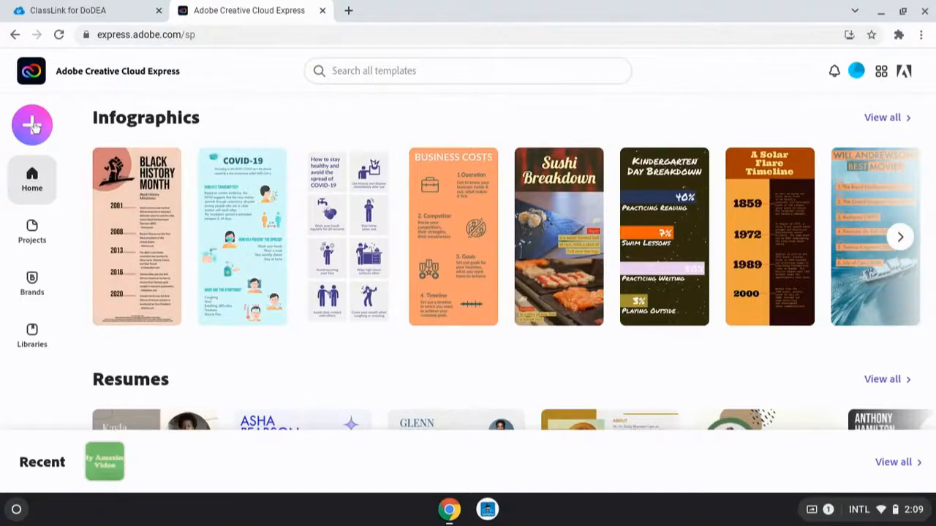
{"action": "left_click", "coordinate": [32, 125]}
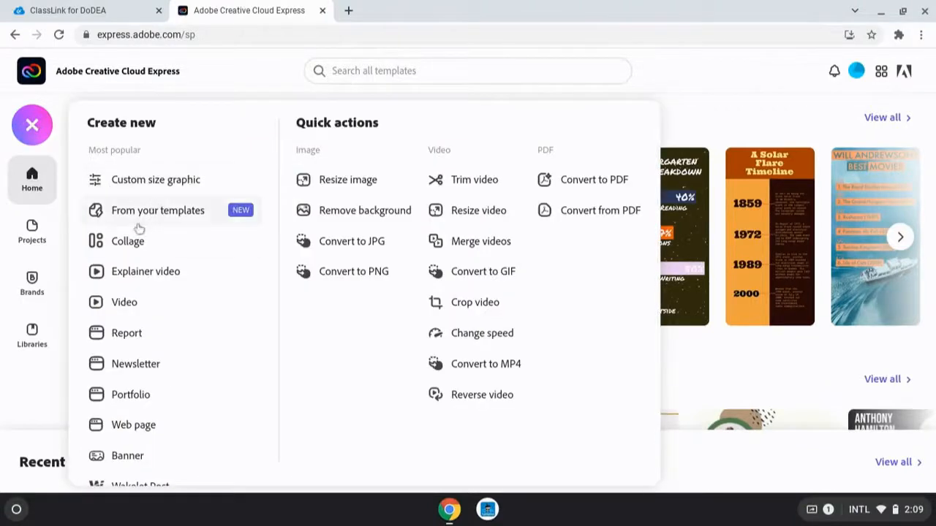
{"action": "mouse_move", "coordinate": [129, 456]}
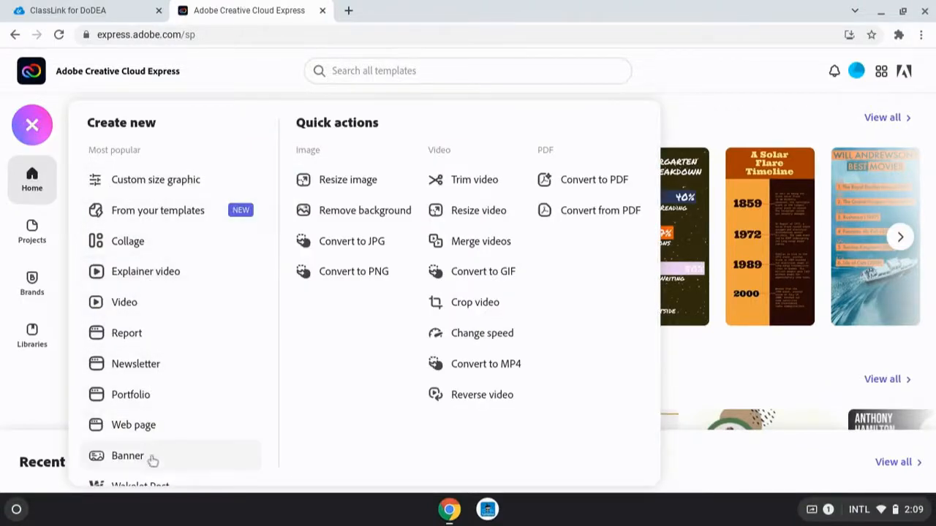
{"action": "scroll", "scroll_direction": "down", "scroll_amount": 3}
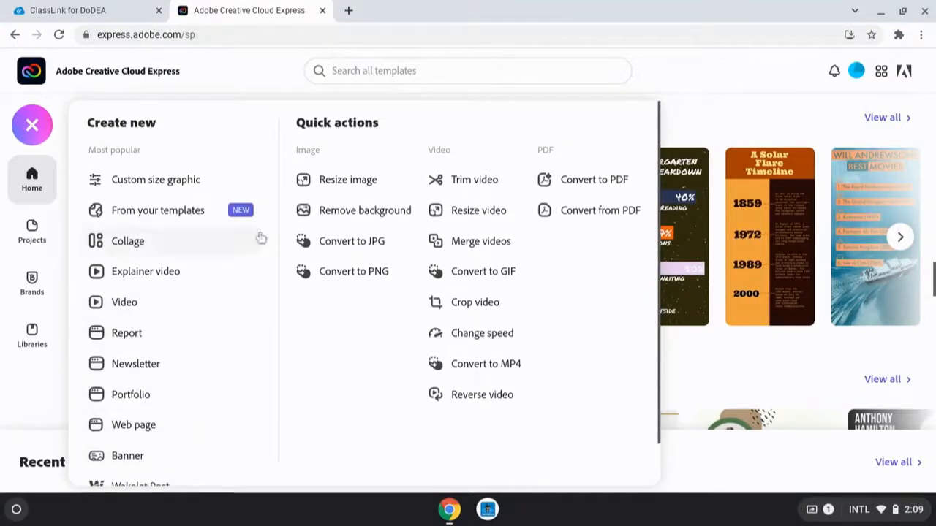
{"action": "mouse_move", "coordinate": [561, 241]}
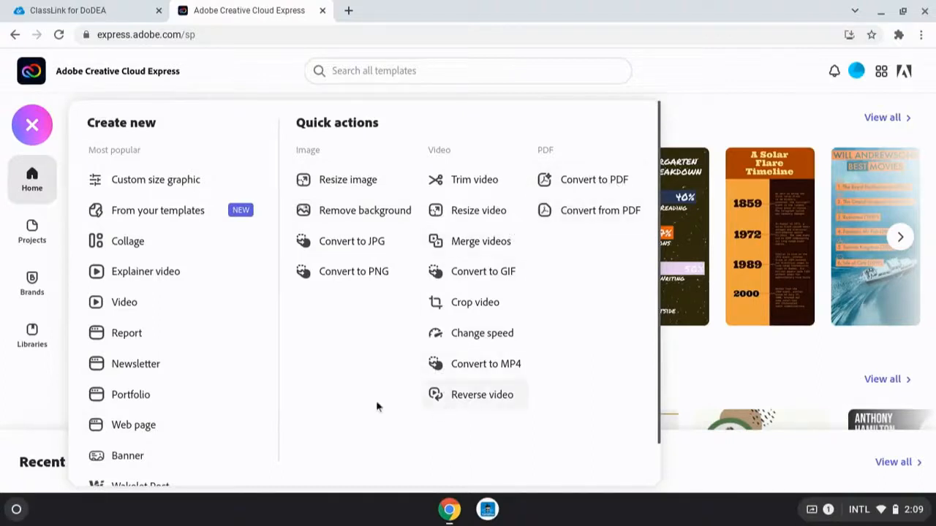
{"action": "mouse_move", "coordinate": [193, 271]}
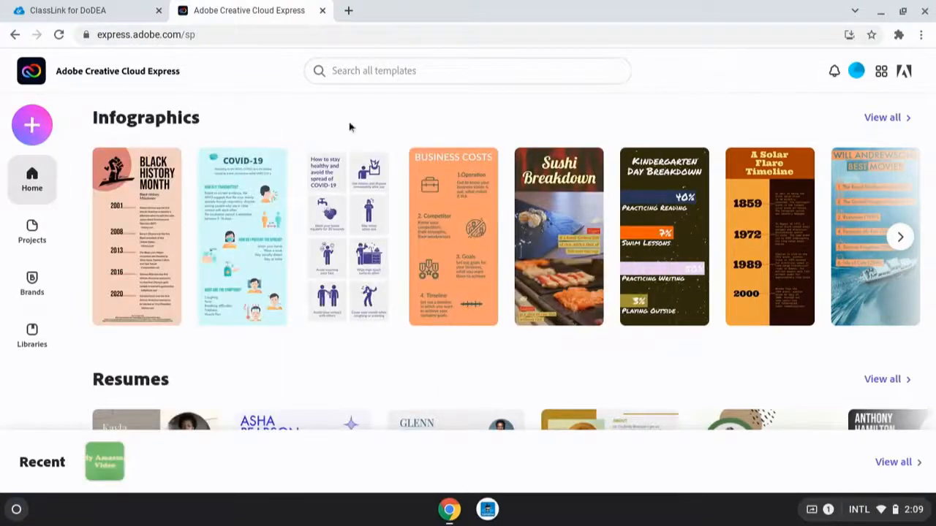
{"action": "scroll", "scroll_direction": "down", "scroll_amount": 3}
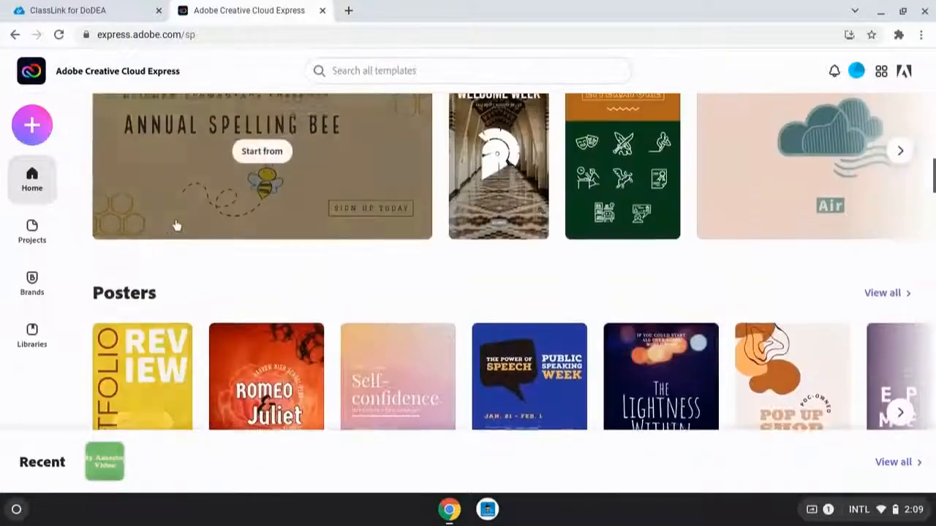
{"action": "scroll", "scroll_direction": "up", "scroll_amount": 3}
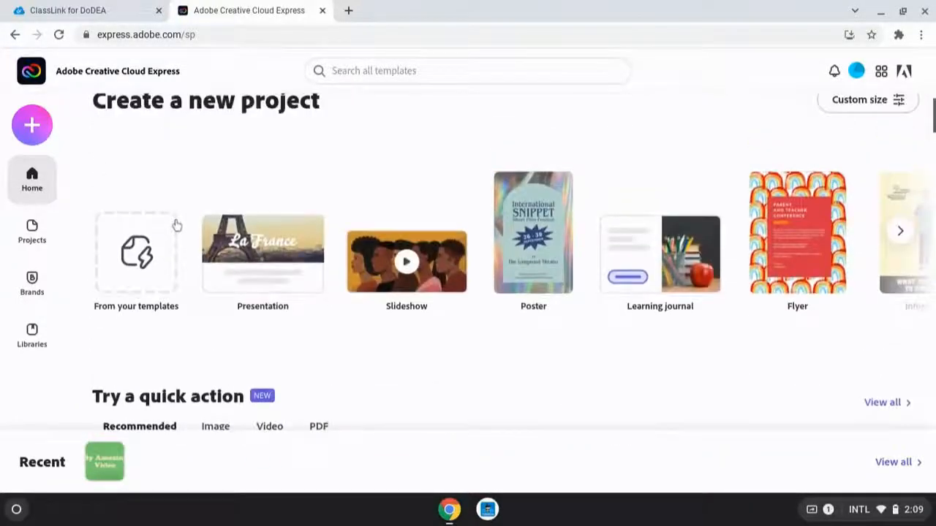